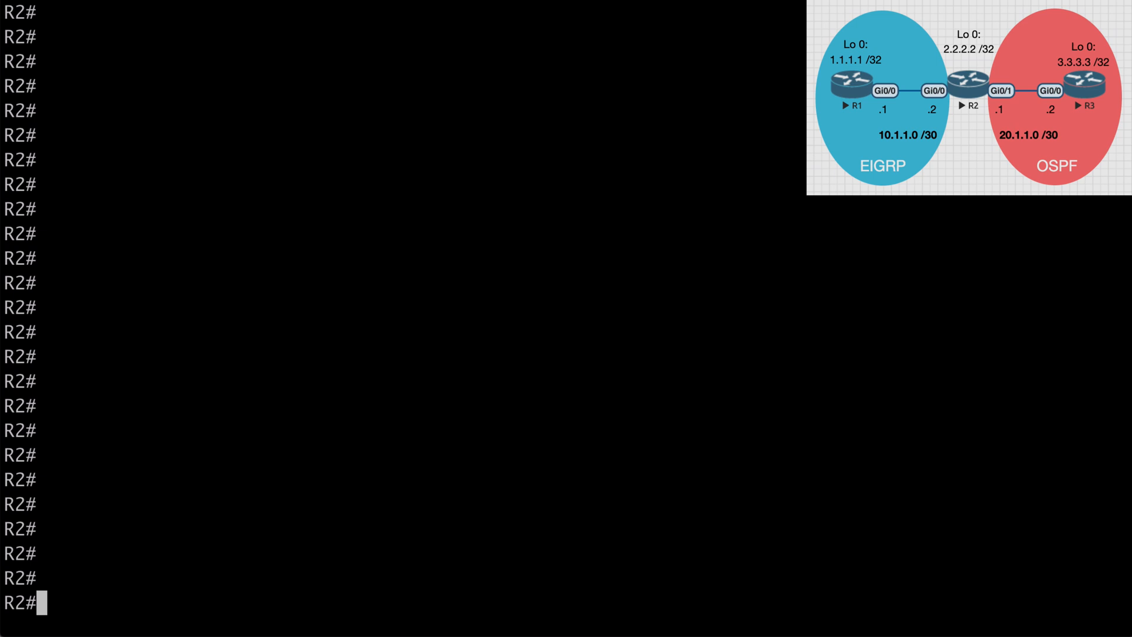
Verify on R2 that OSPF neighbor 3.3.3.3 is FULL and 3.3.3.3/32 is learned
type("sh ip ospf neighbor")
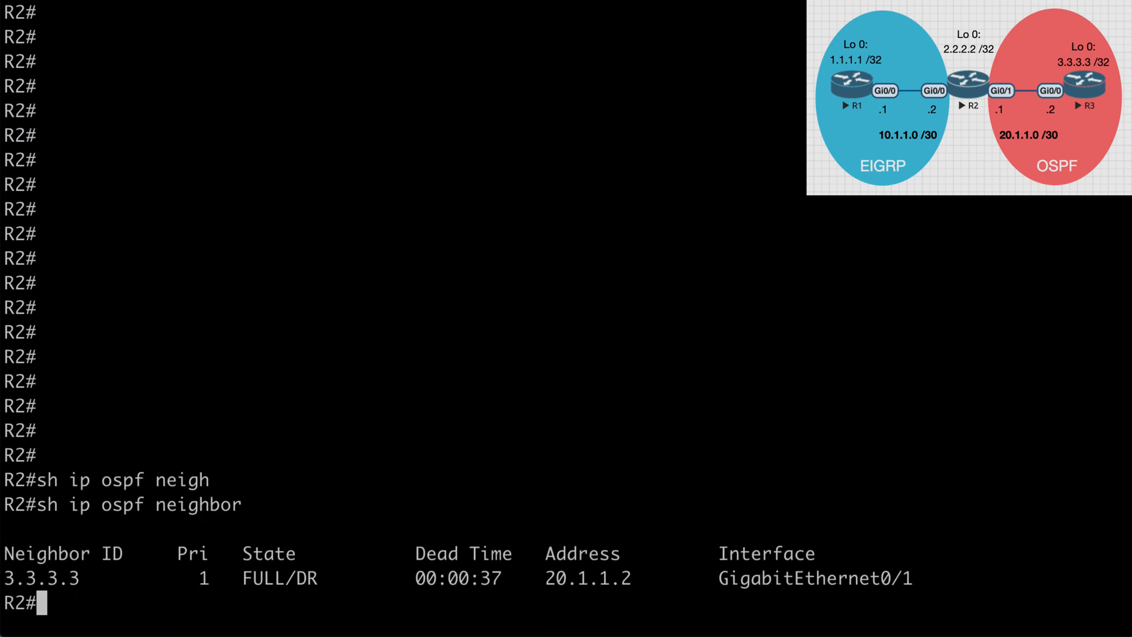
type("sh ip route ospf")
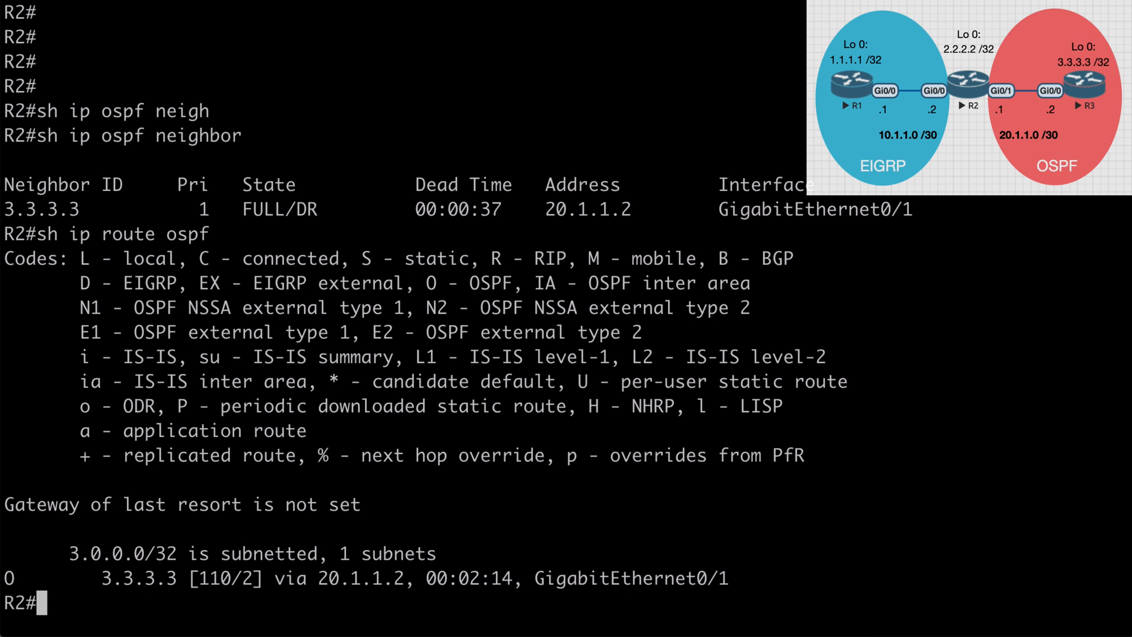
On R2, enter router eigrp LAB and address-family ipv4 autonomous-system 1
type("conf t")
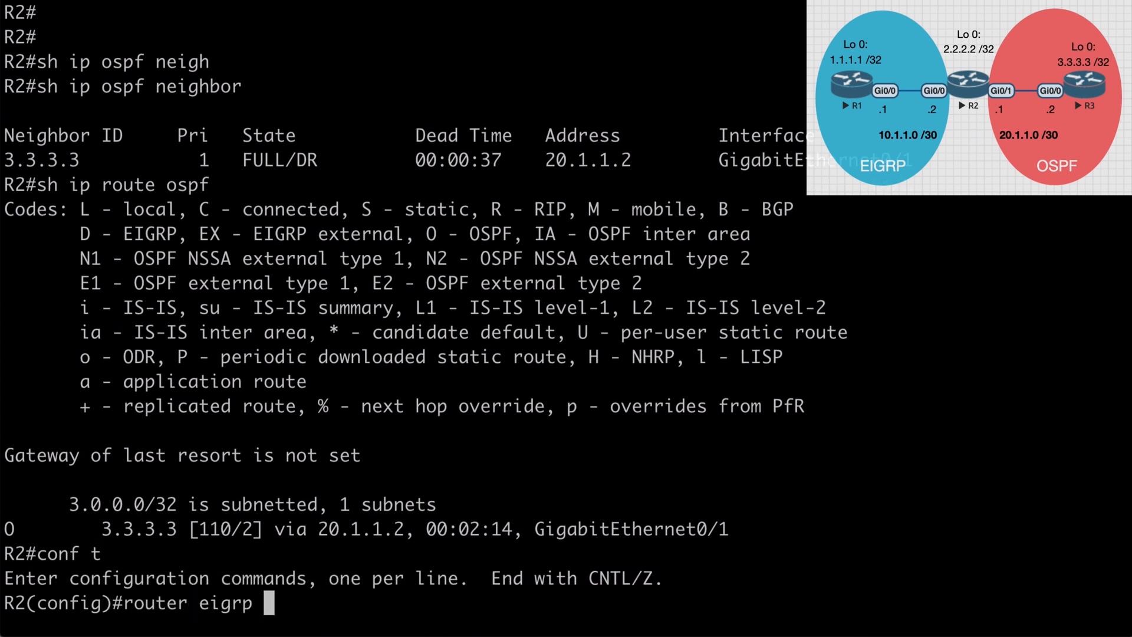
type("LAB")
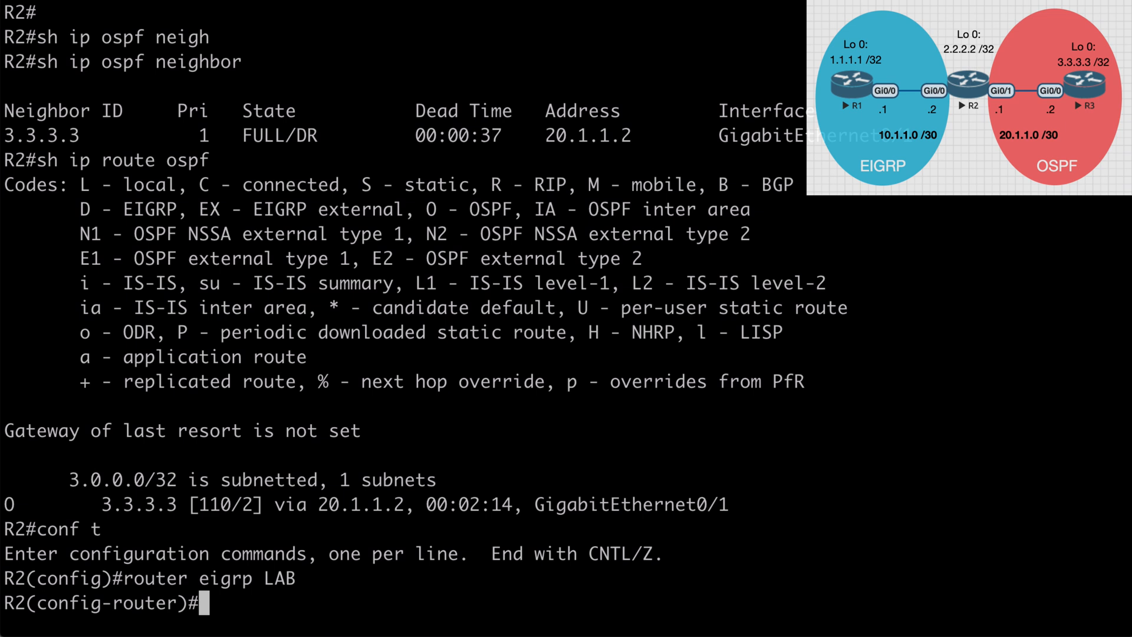
type("add")
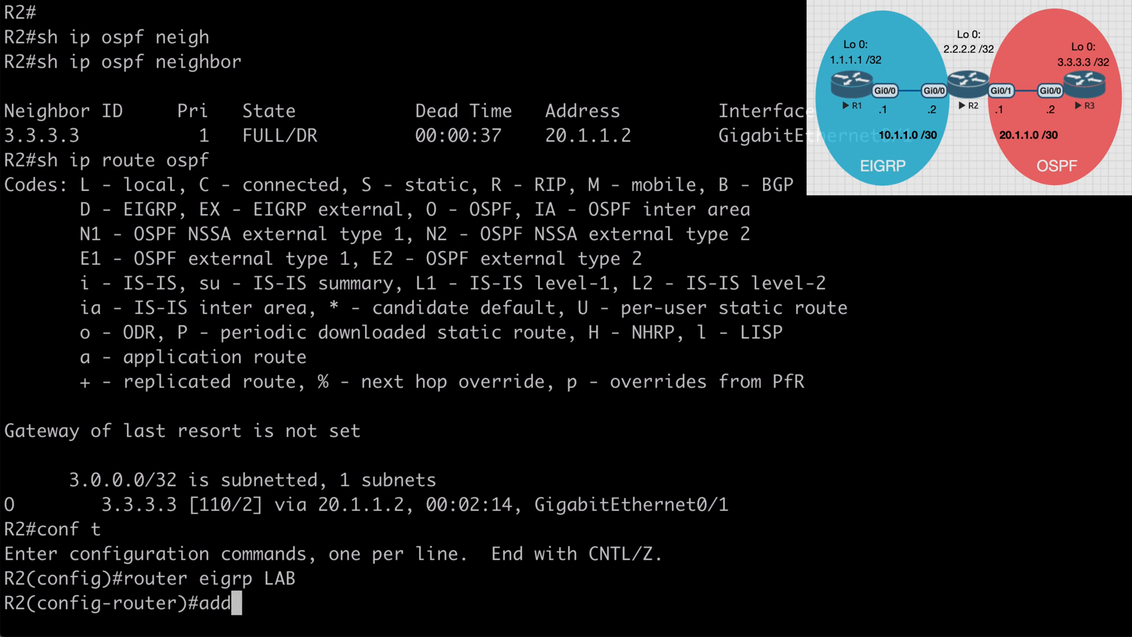
type("address-family")
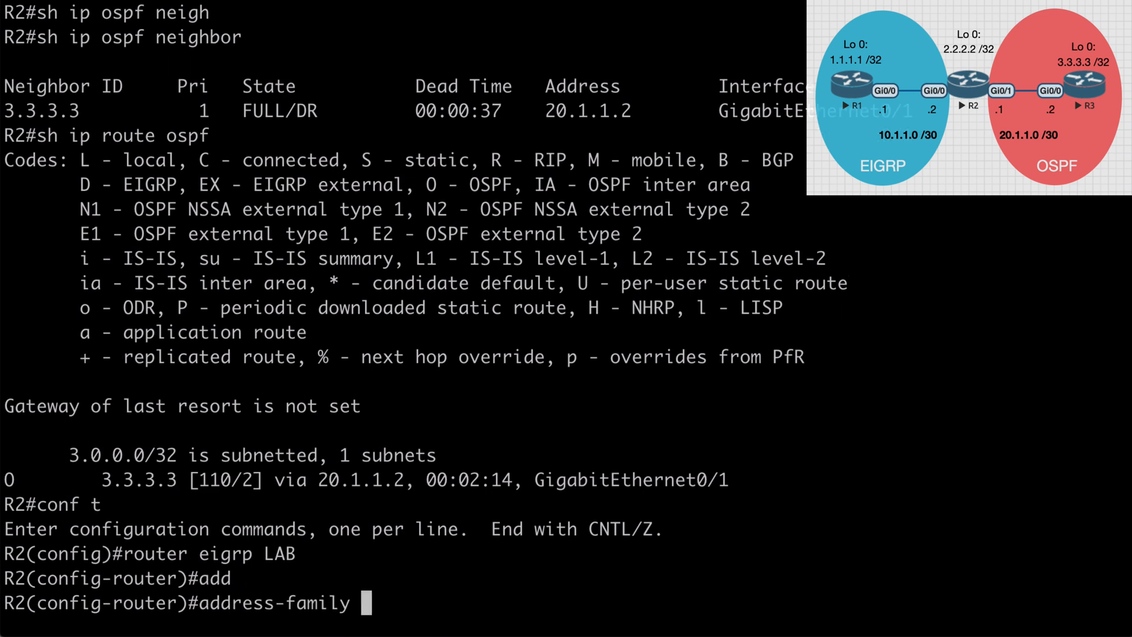
type("?")
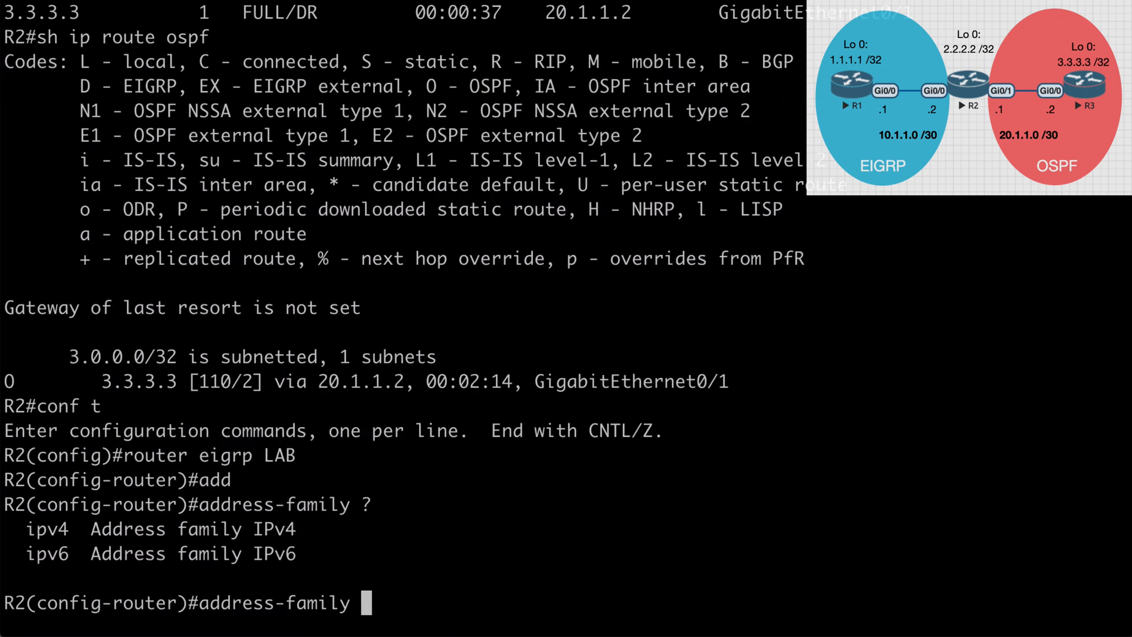
type("ipv")
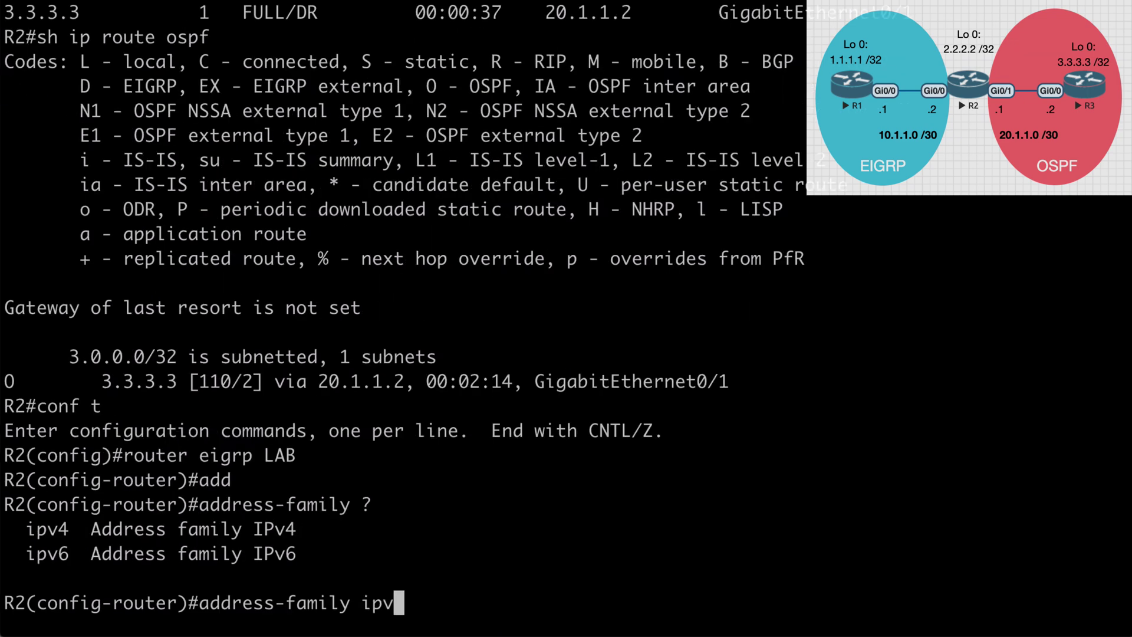
type("4")
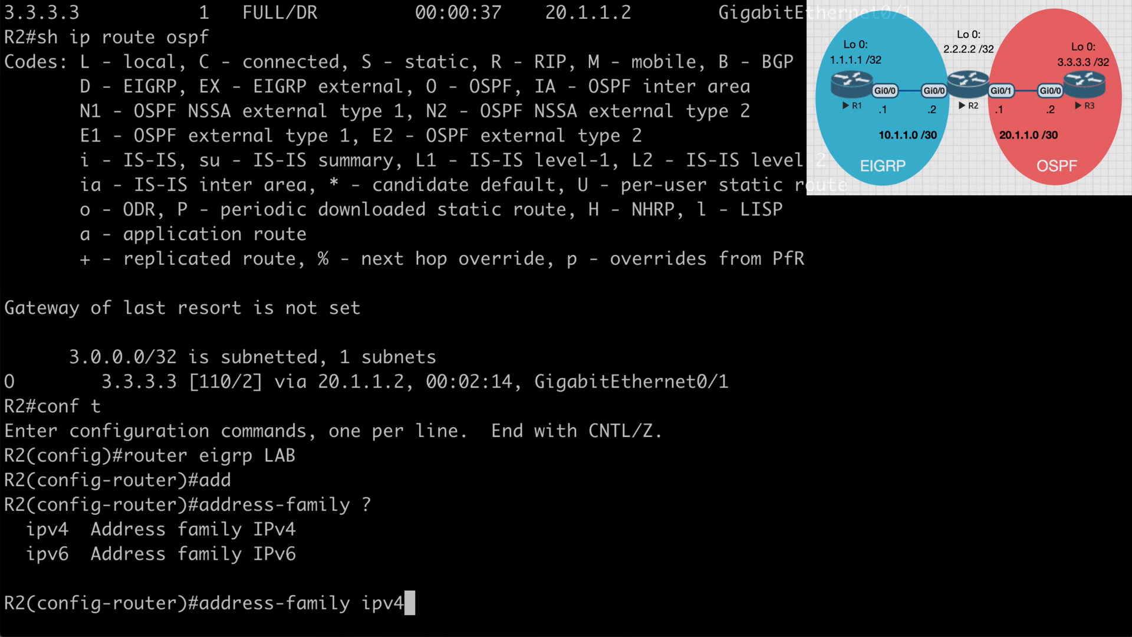
type("?")
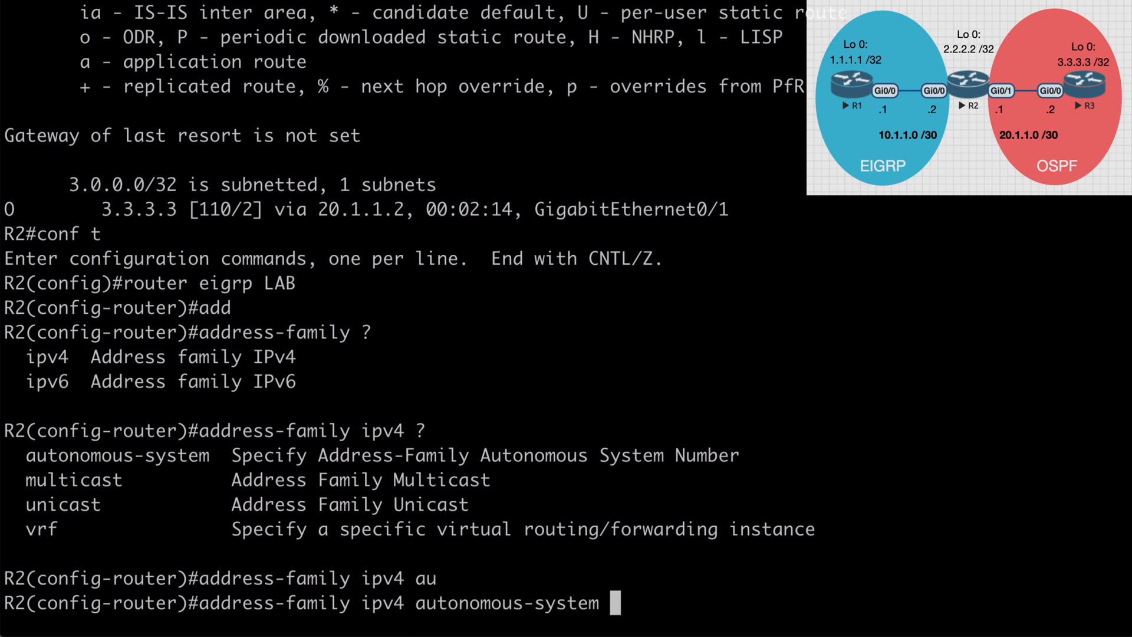
type("1")
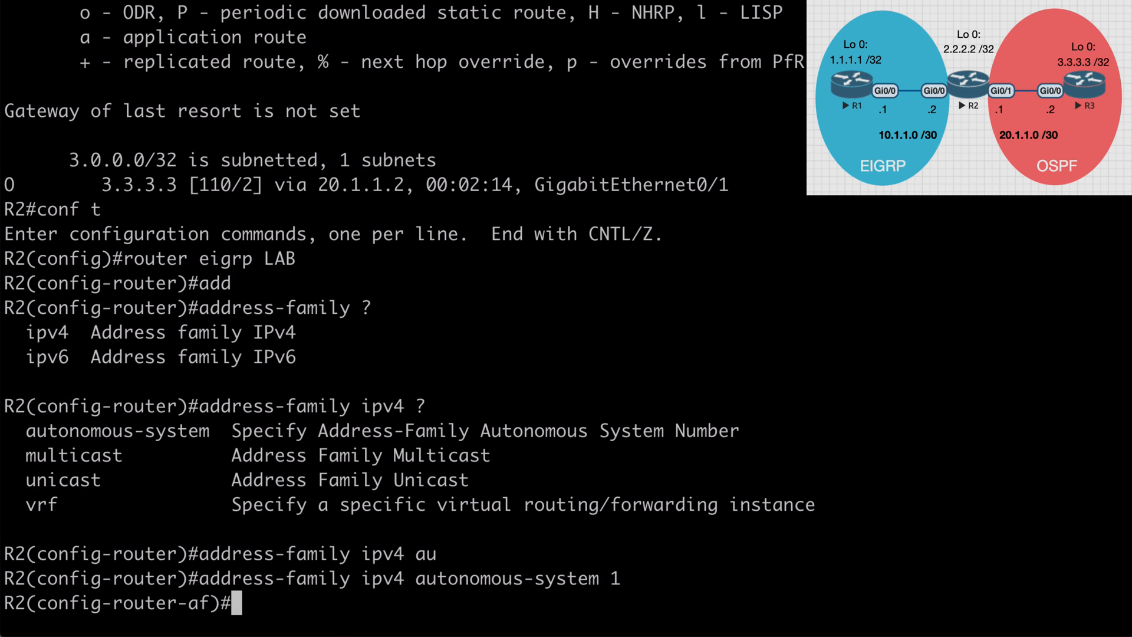
Set router-id 2.2.2.2, advertise 2.2.2.2/32 and 10.1.1.0/30, and enter af-interface Gi0/0
type("eigrp router-id")
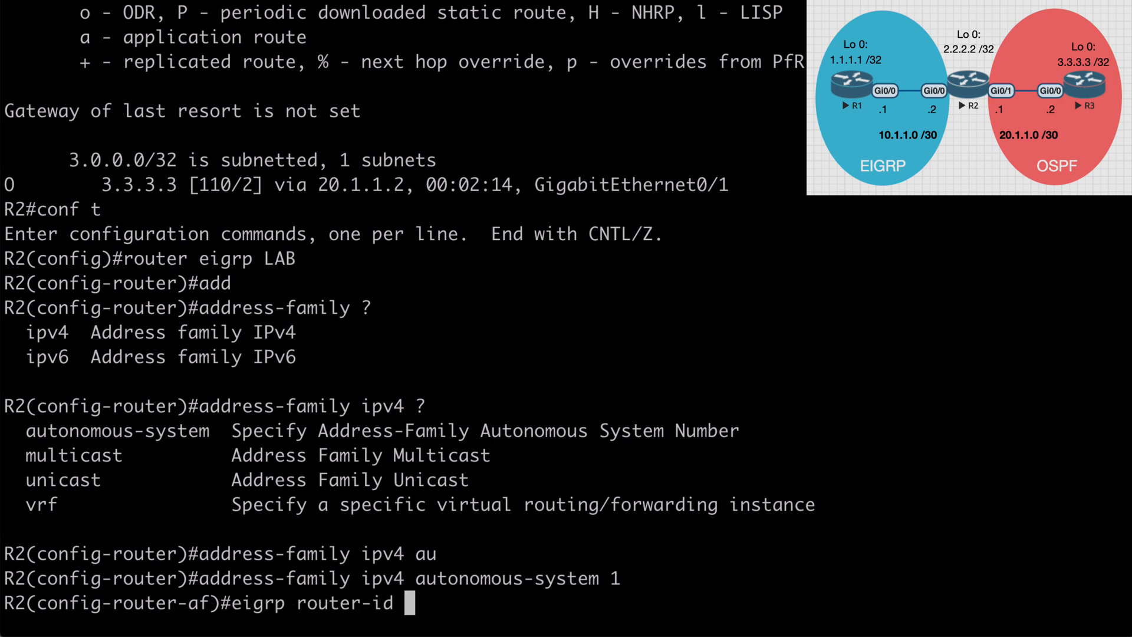
type("2.2.2.2")
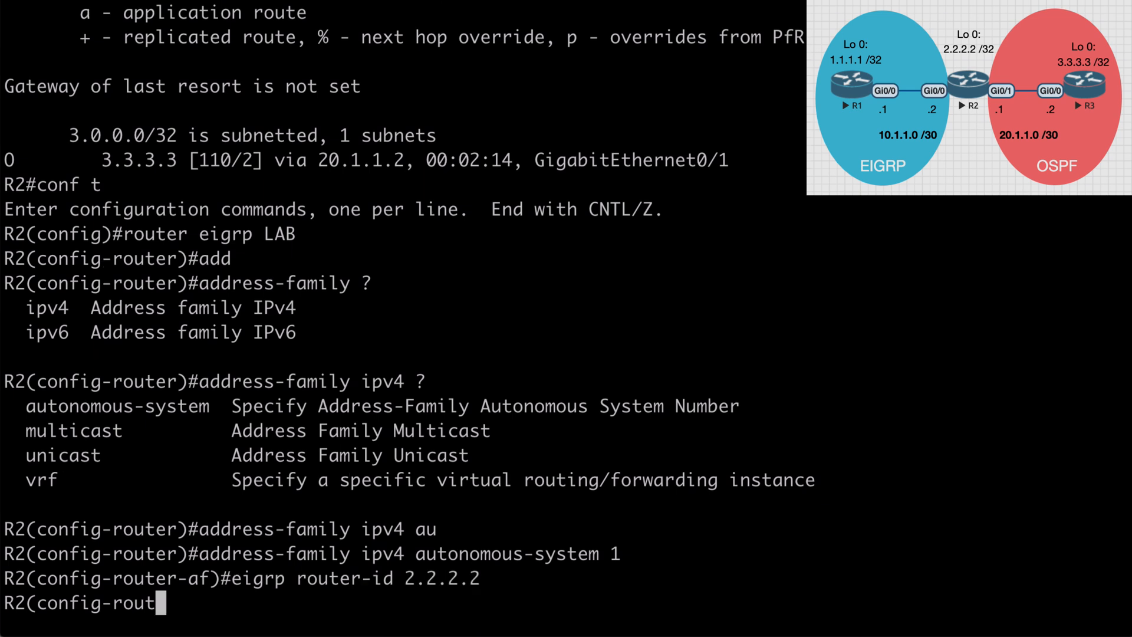
type("n")
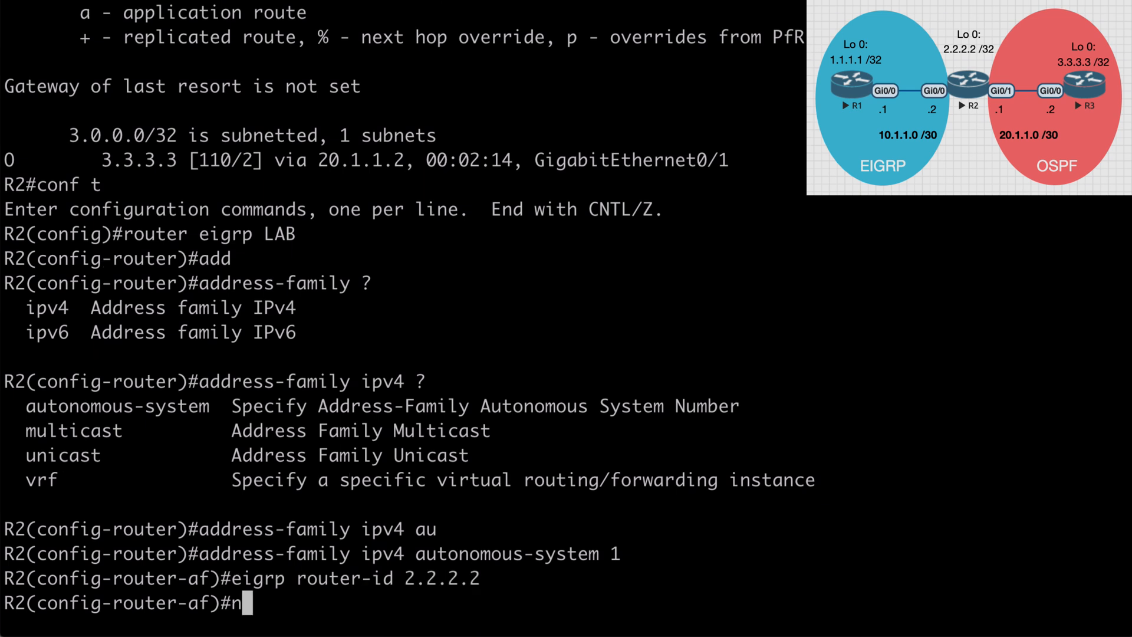
type("etwork")
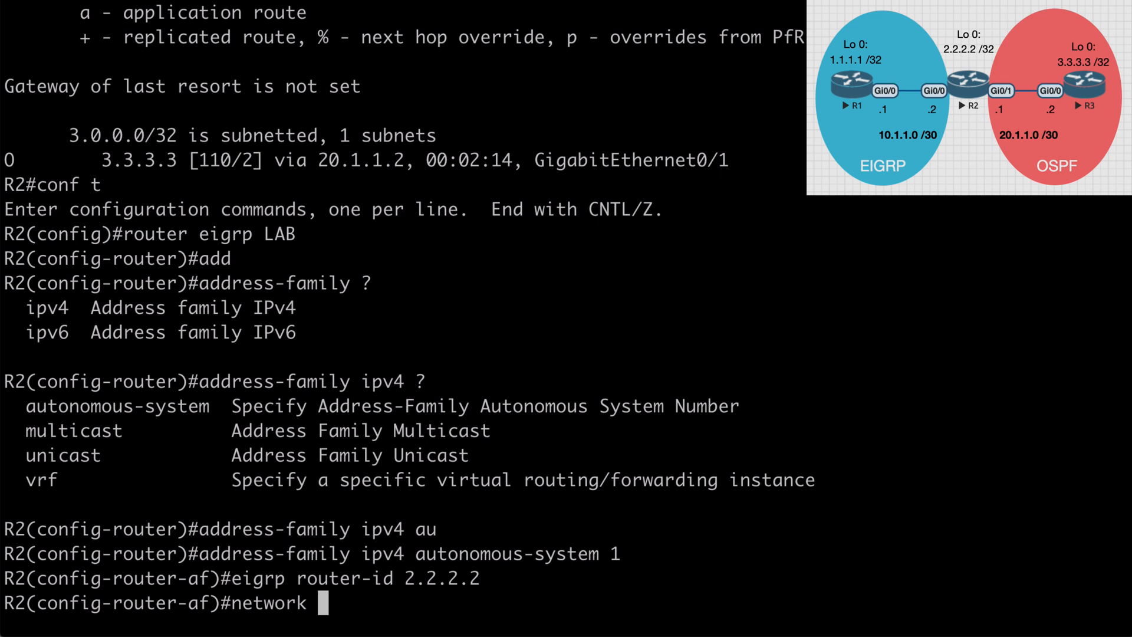
type("2.2.2.2")
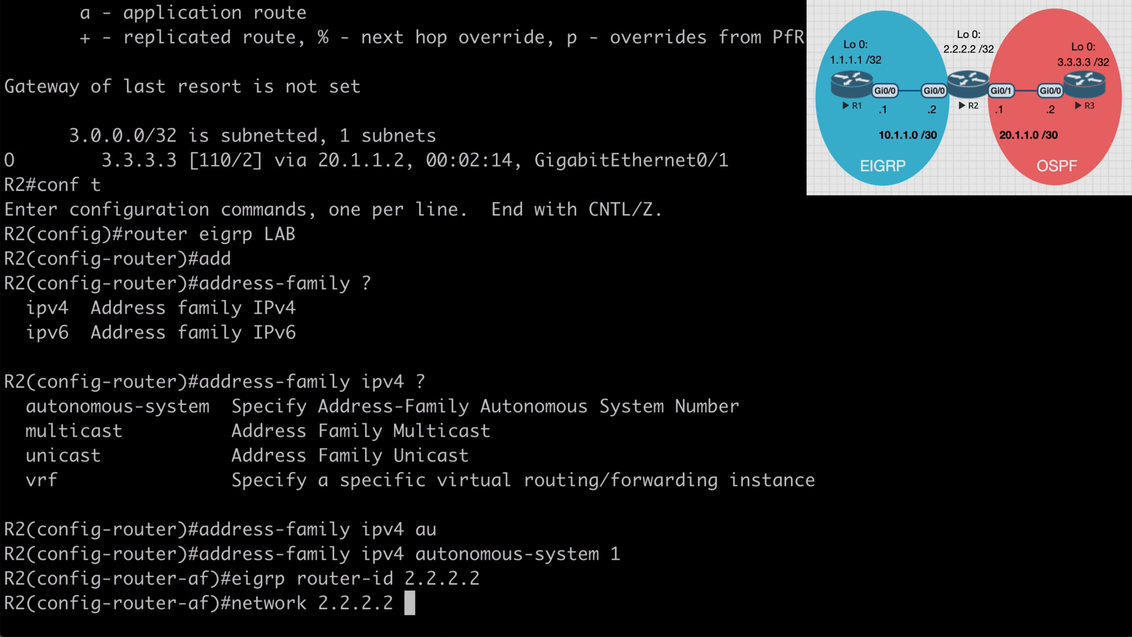
type("0.0.0.0")
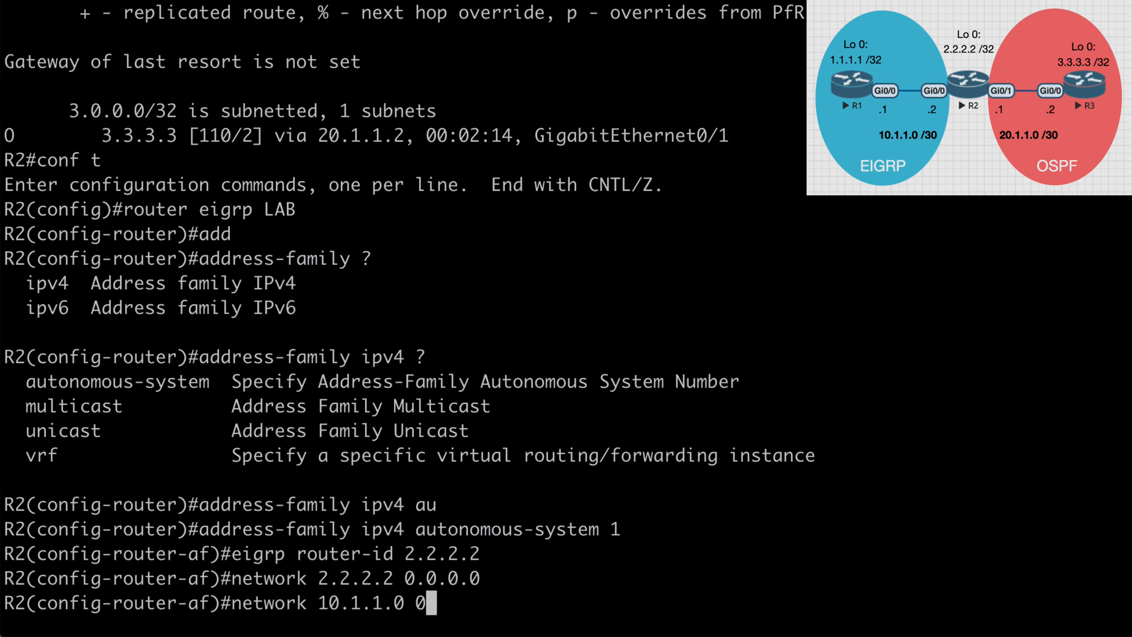
type(".0.0.3")
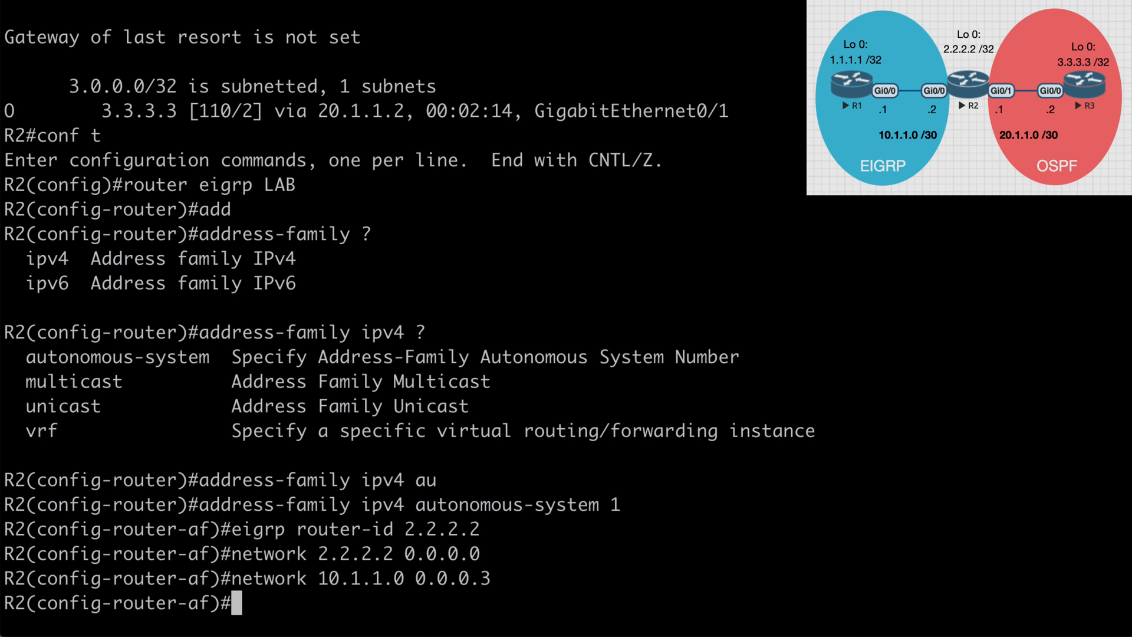
type("af-inter")
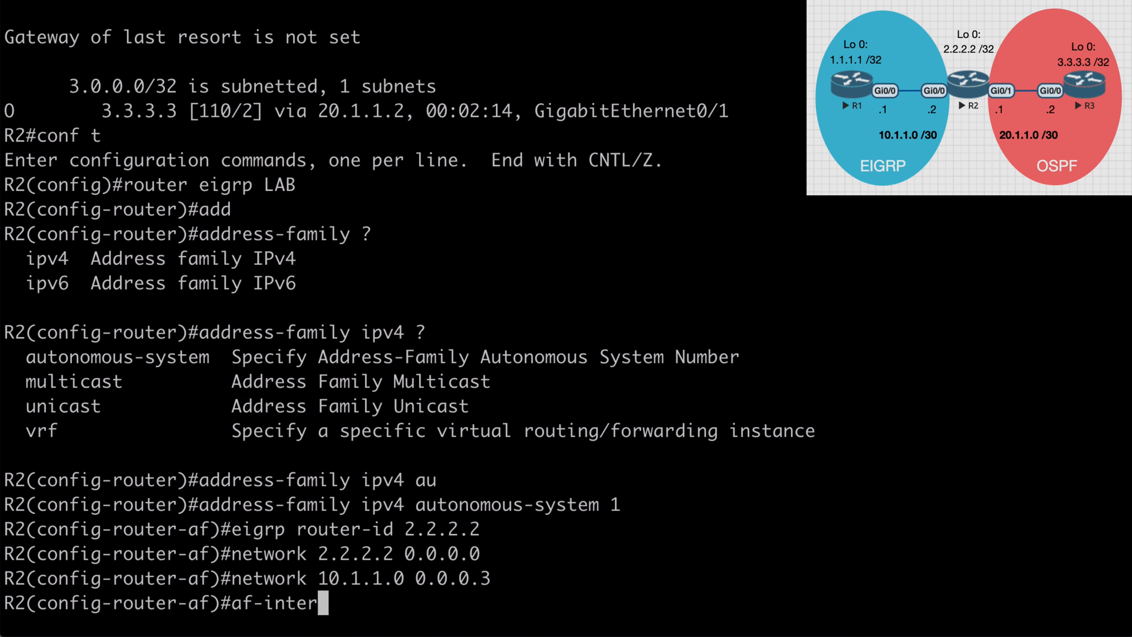
type("face gig 0/0")
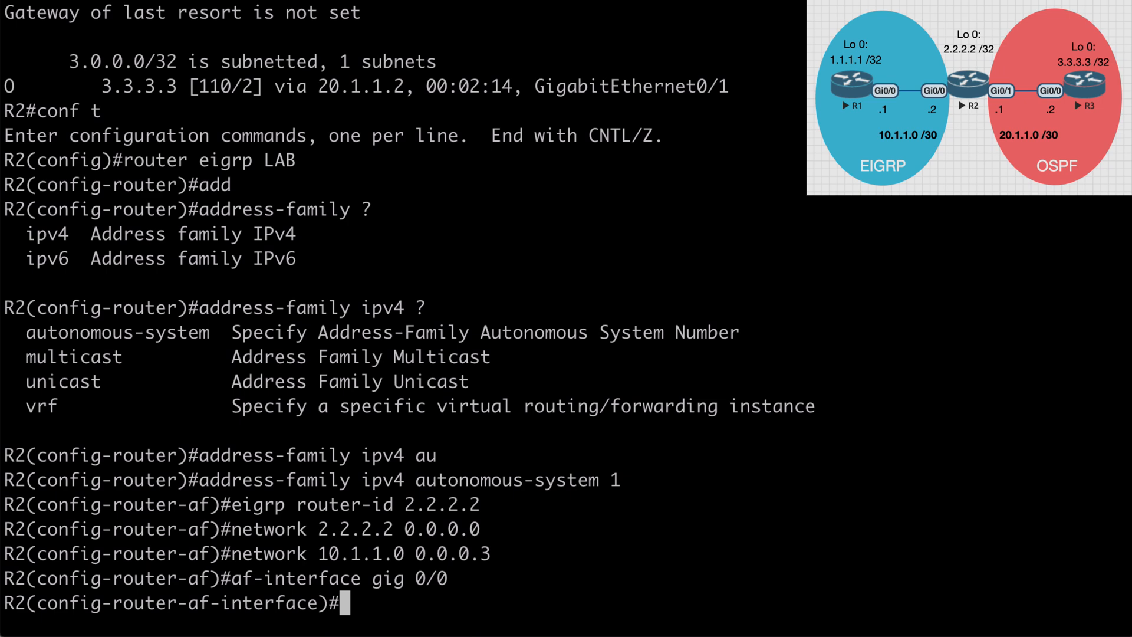
List the af-interface commands available for Gi0/0 with '?'
type("?")
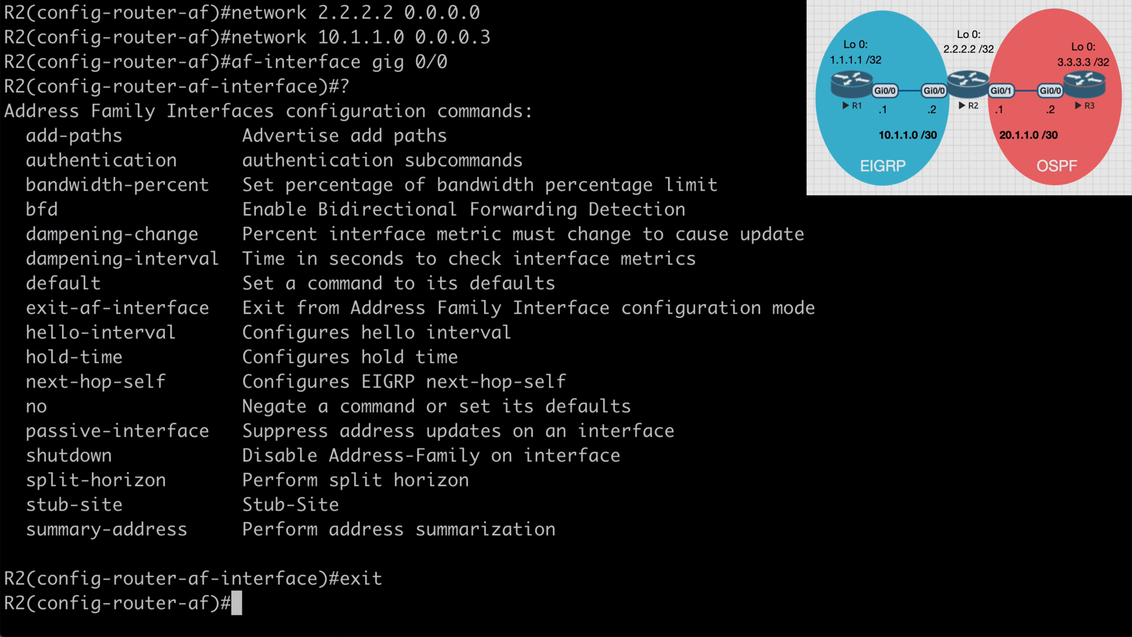
Enter topology base and page through its full command list
type("topology base")
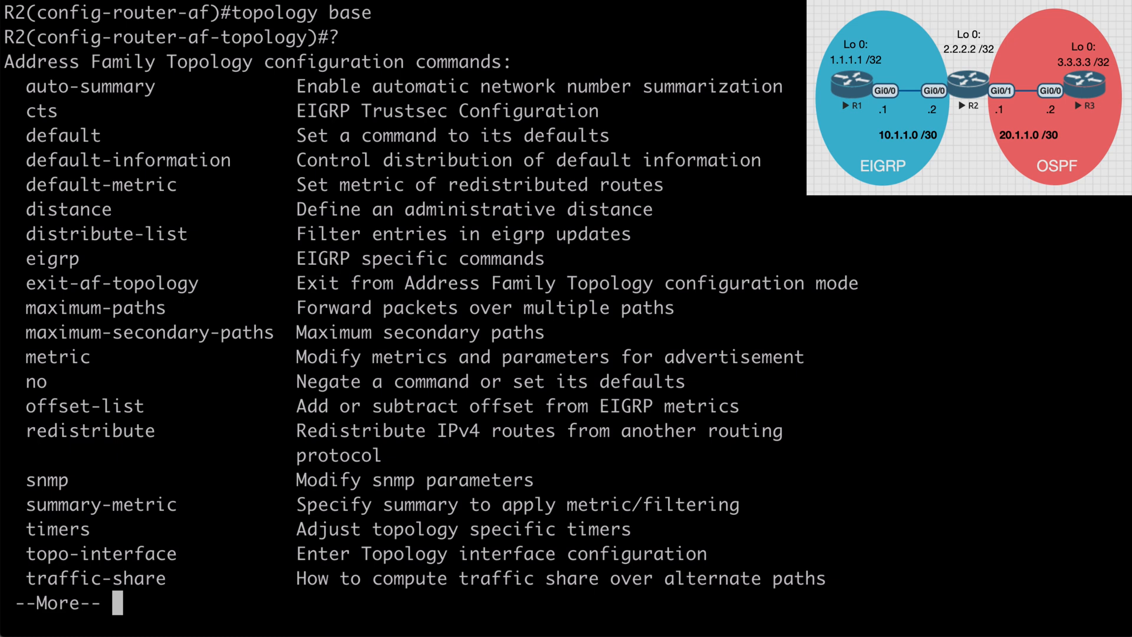
key("space")
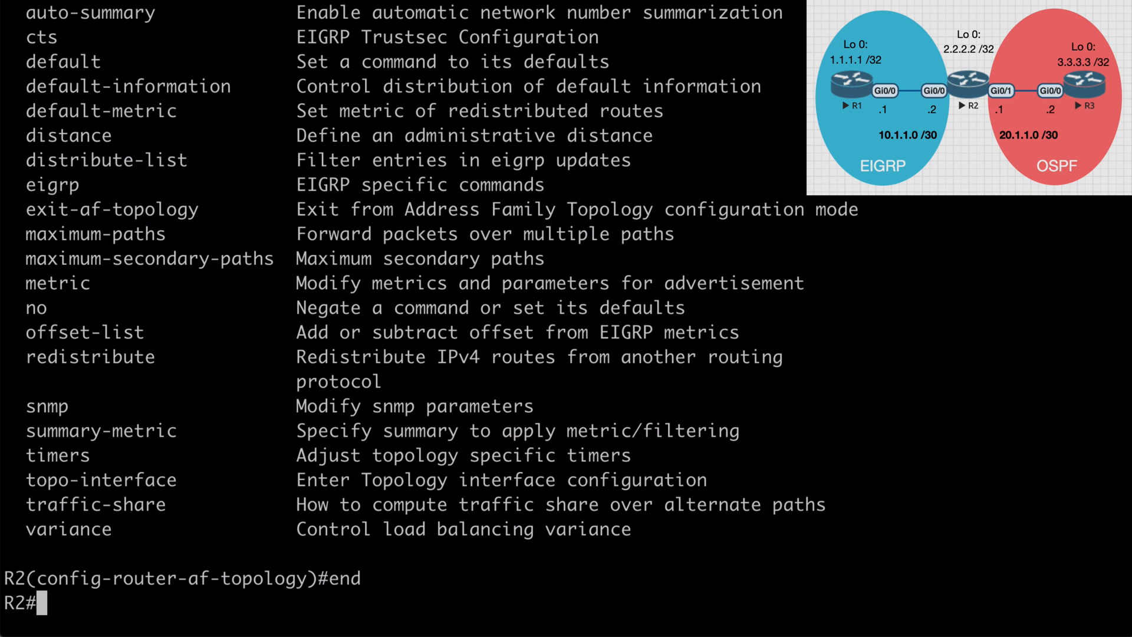
Switch to R1 and start typing a 'sh r' command
type("sh r")
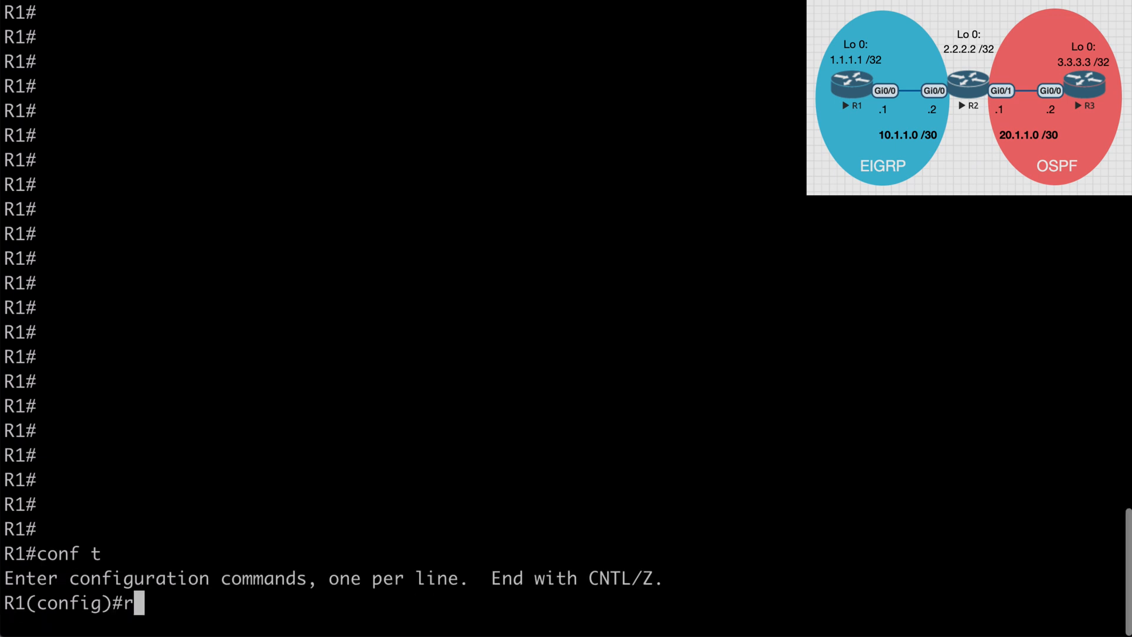
Configure R1's EIGRP 1 with router-id 1.1.1.1 and networks 1.1.1.1/32 and 10.1.1.0/30
type("outer eigrp 1")
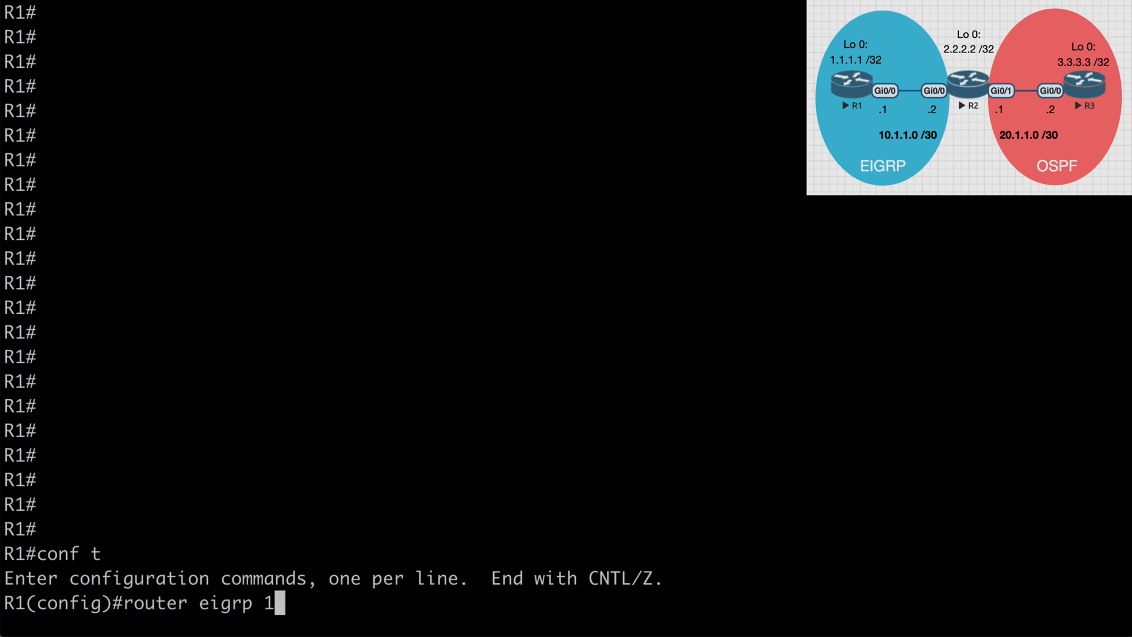
key("Enter")
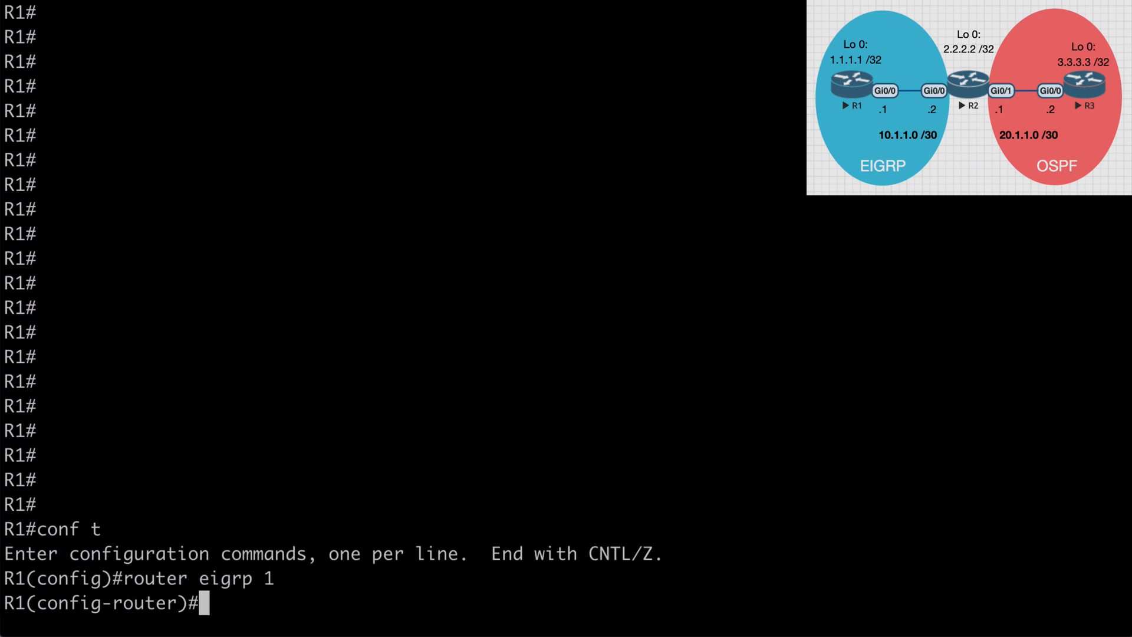
type("eigrp ro")
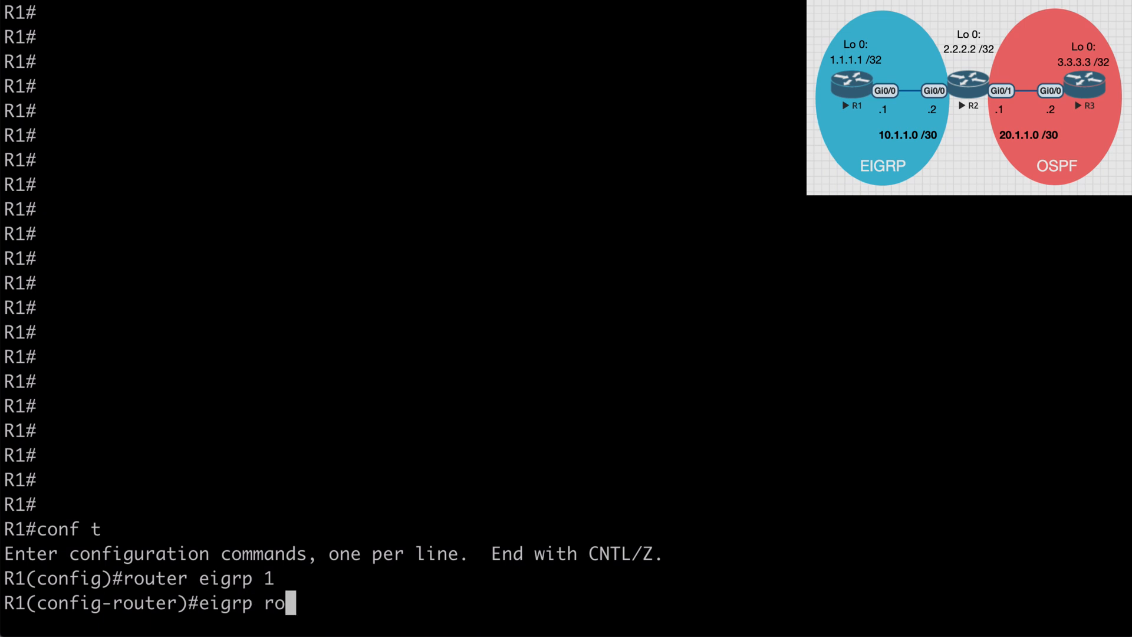
type("uter-id")
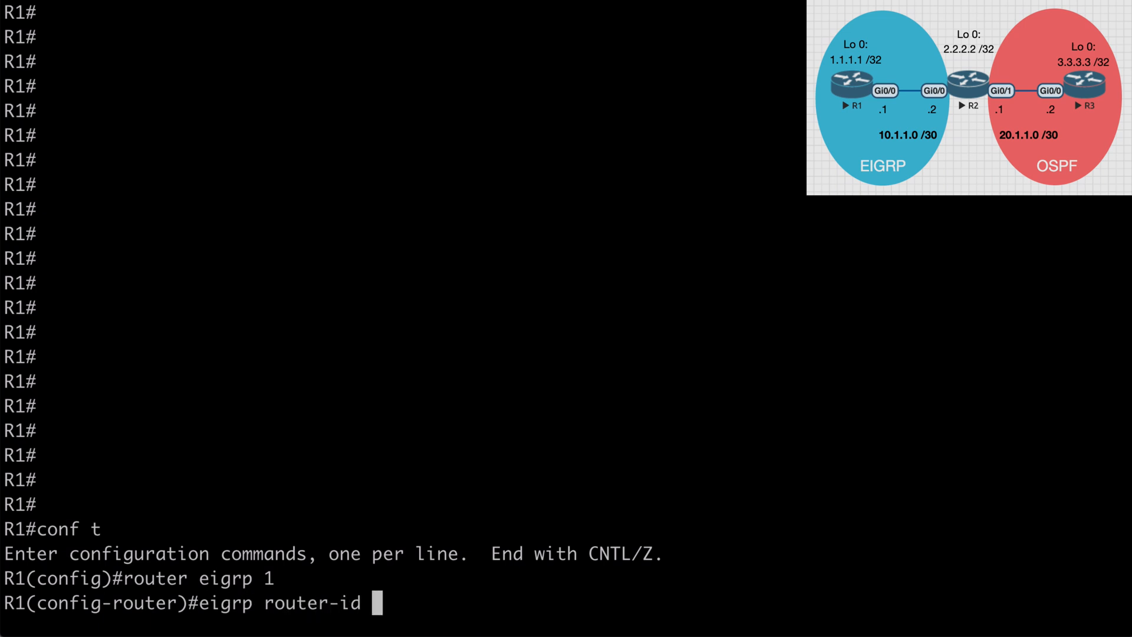
type("1.1.1.1")
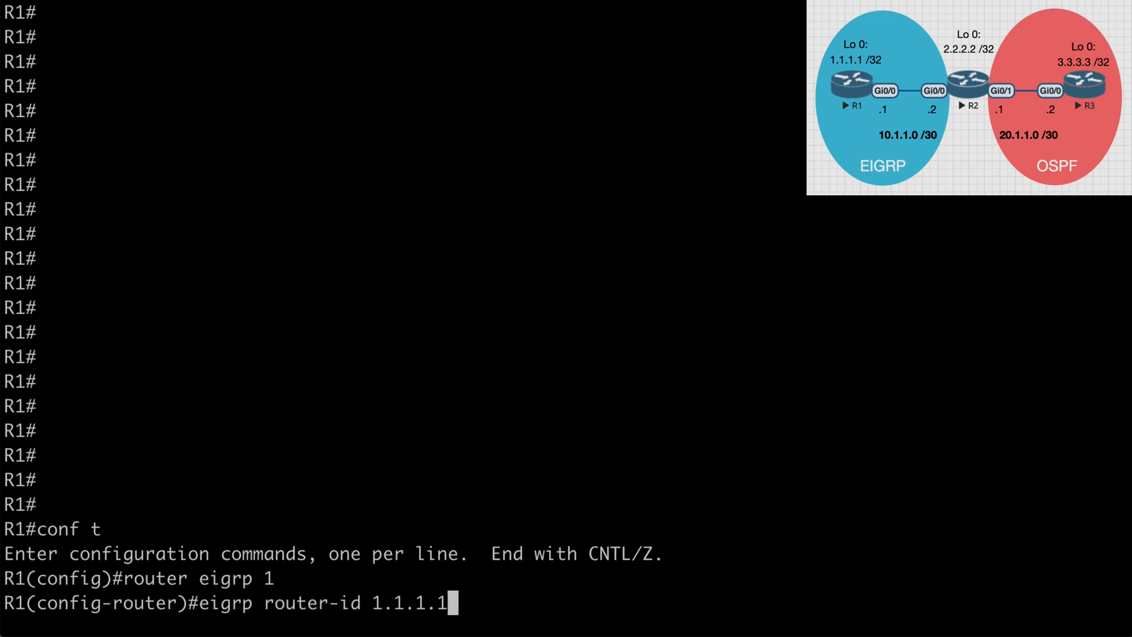
type("network")
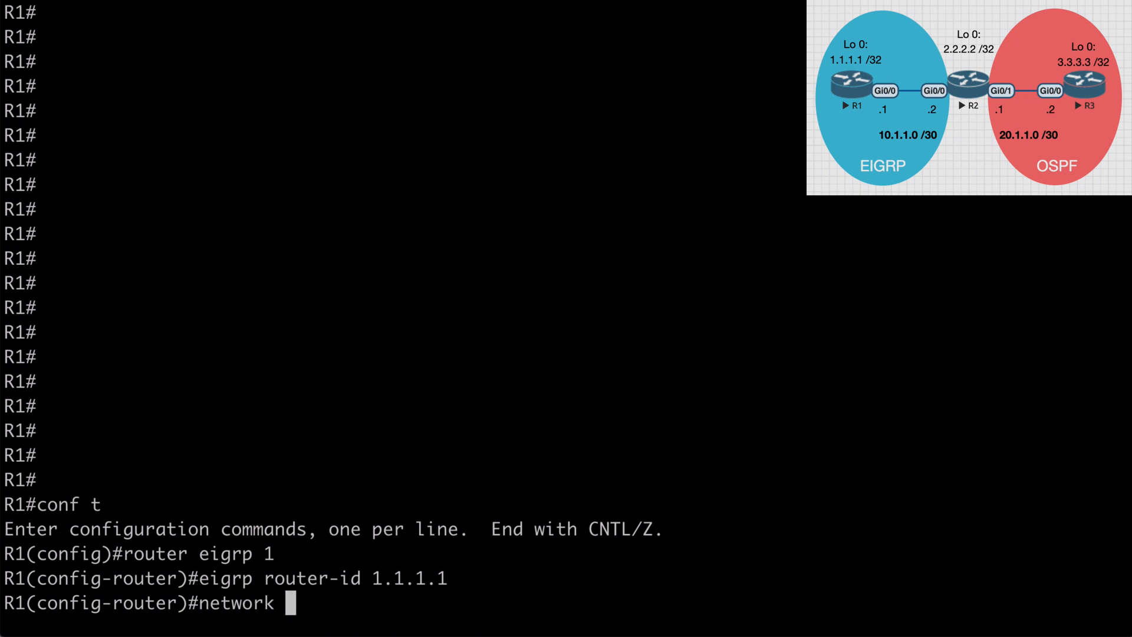
type("1.1.1.1 0.0.0.0")
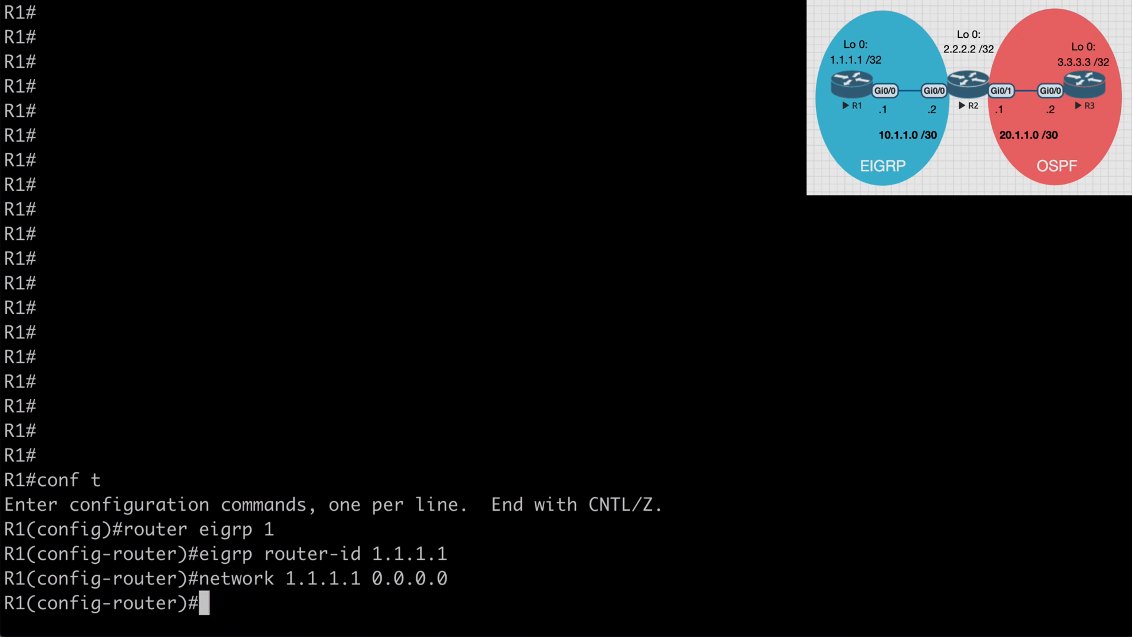
type("network 1")
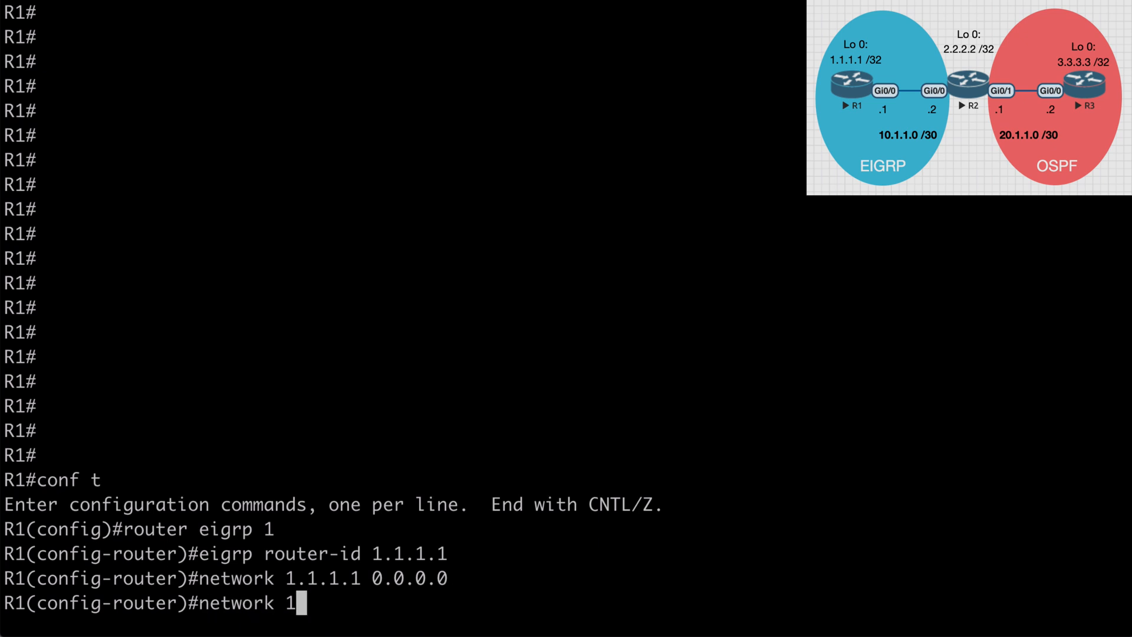
type("0.1.1.0 0.0.0.3")
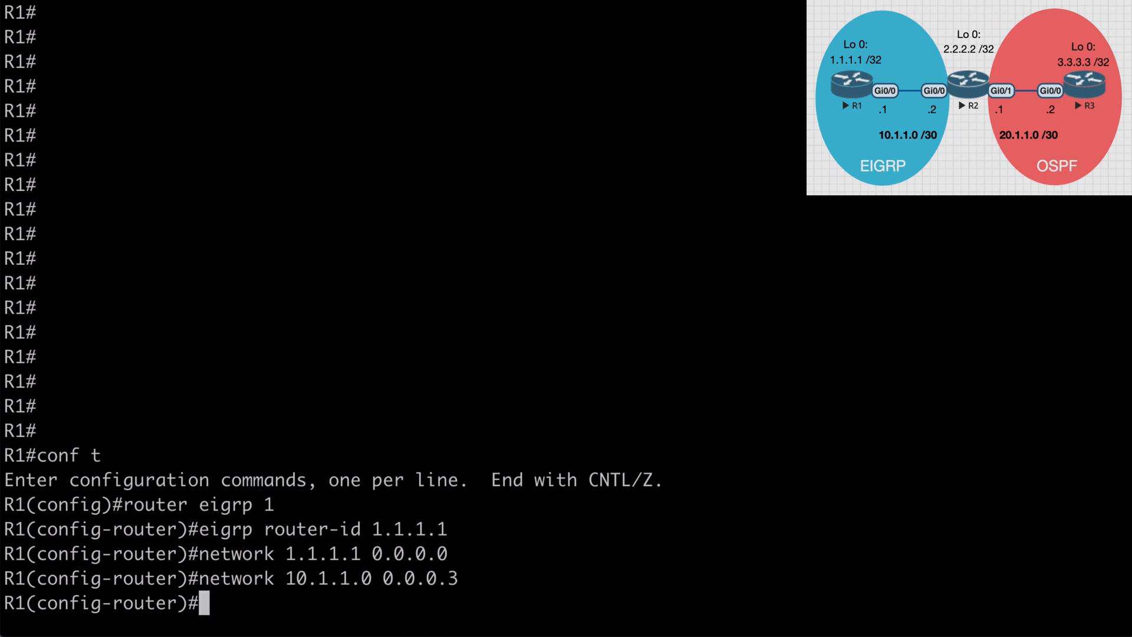
key("enter")
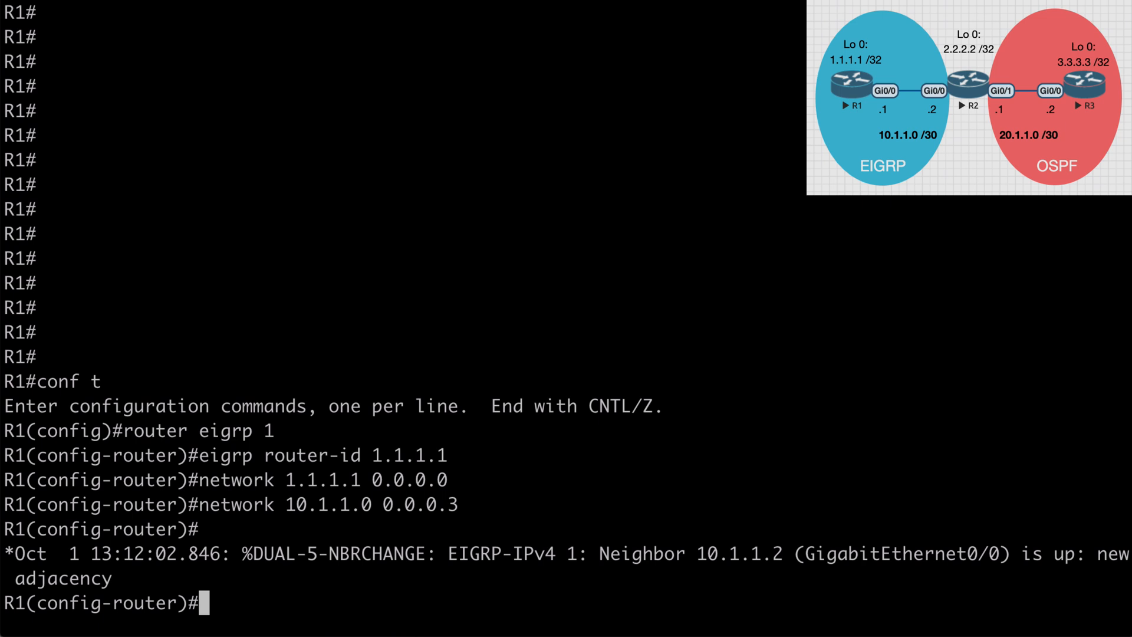
type("eigrp upgrad")
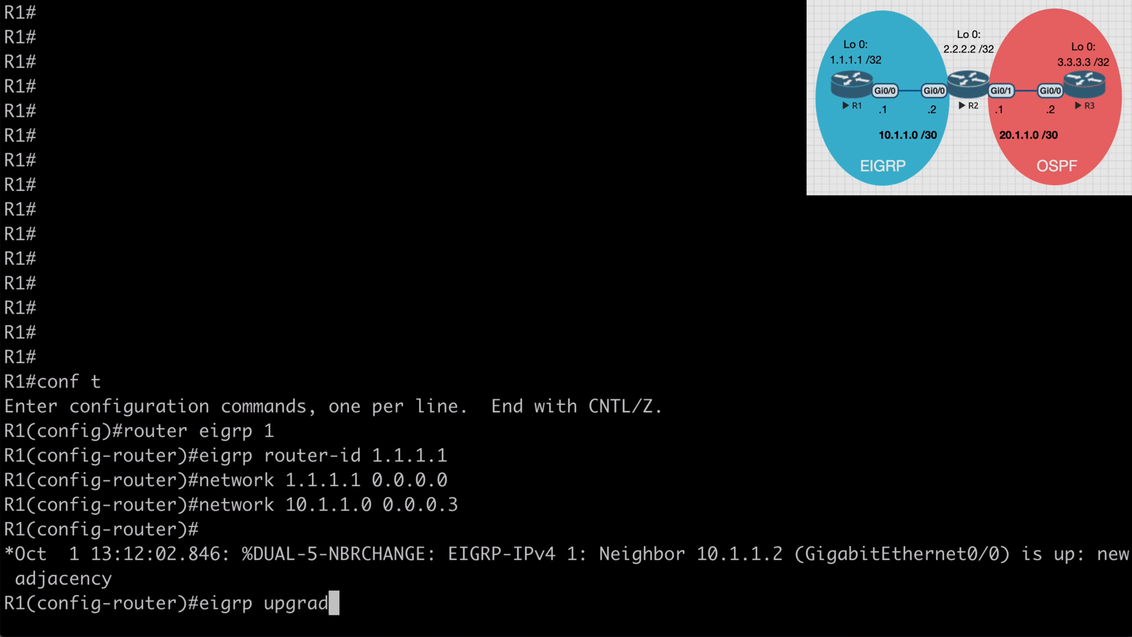
Run 'eigrp upgrade-cli CCIE', confirm with y, and end configuration mode
type("e-cli")
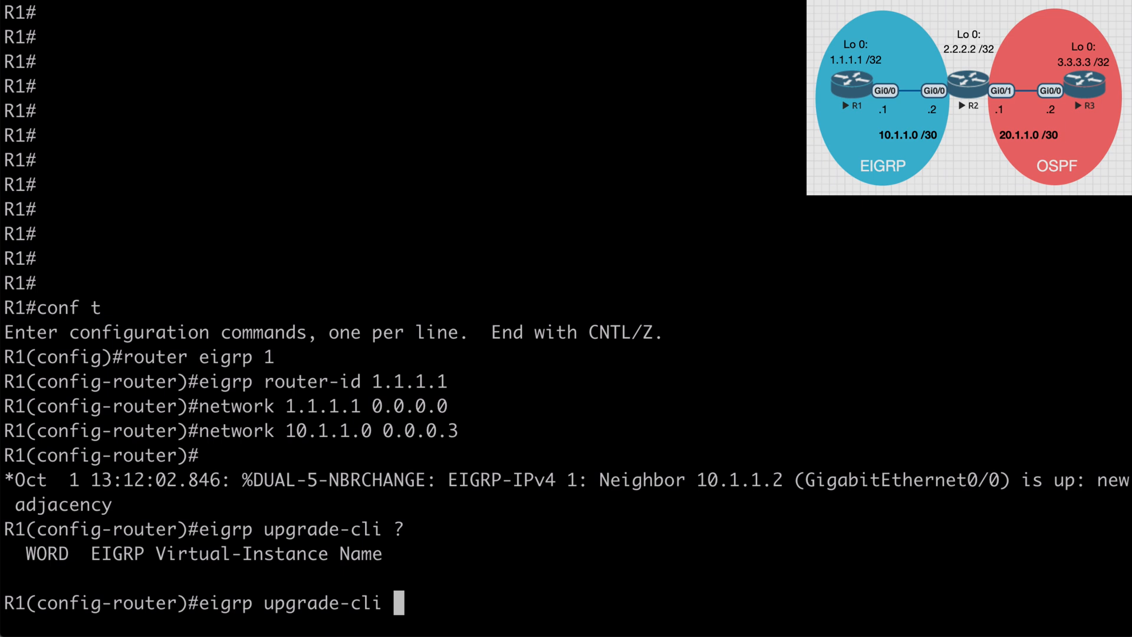
type("CCIE")
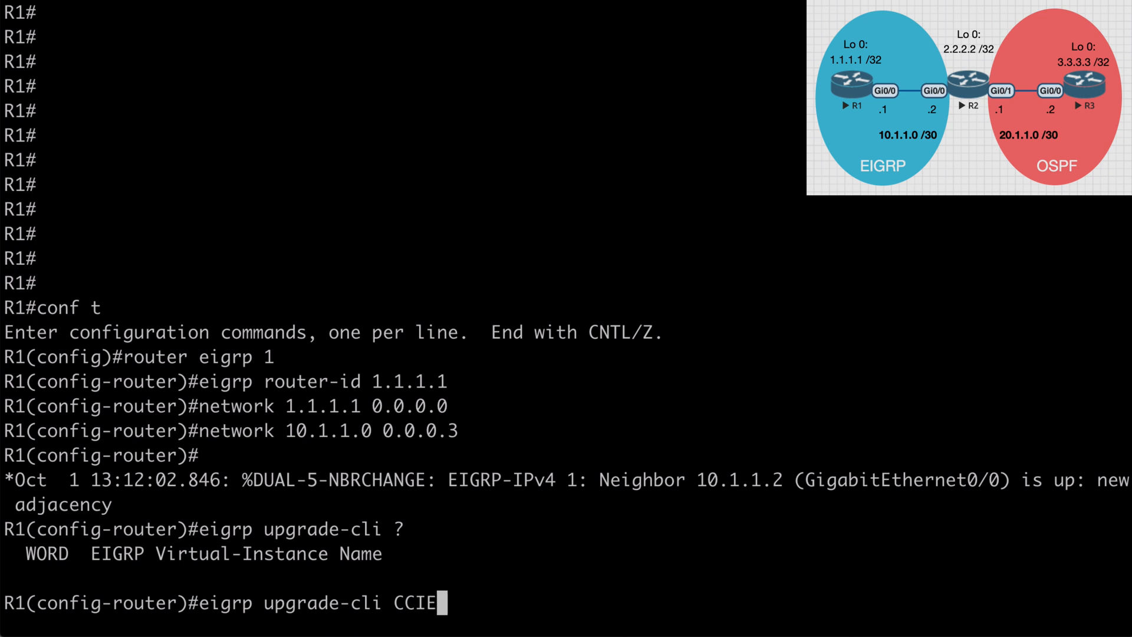
key("Enter")
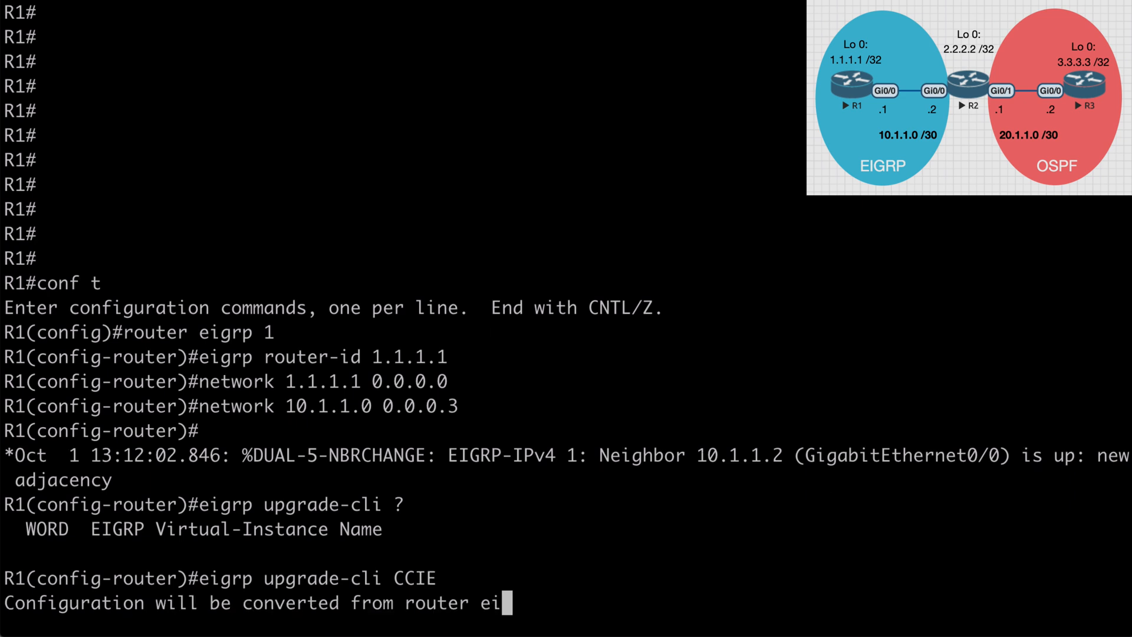
key("enter")
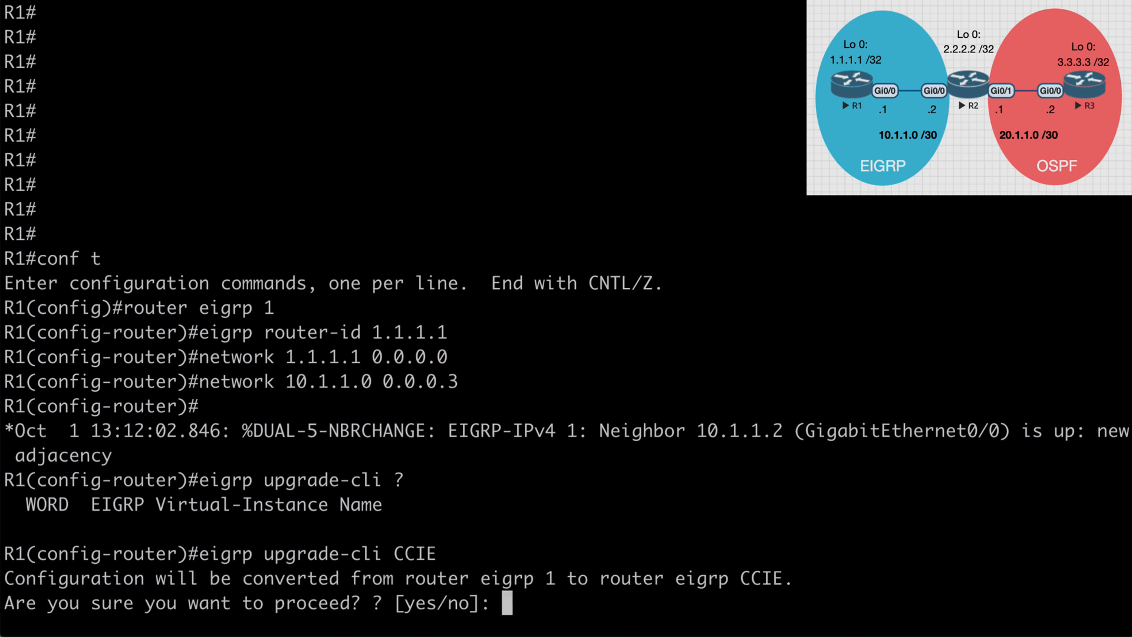
type("y")
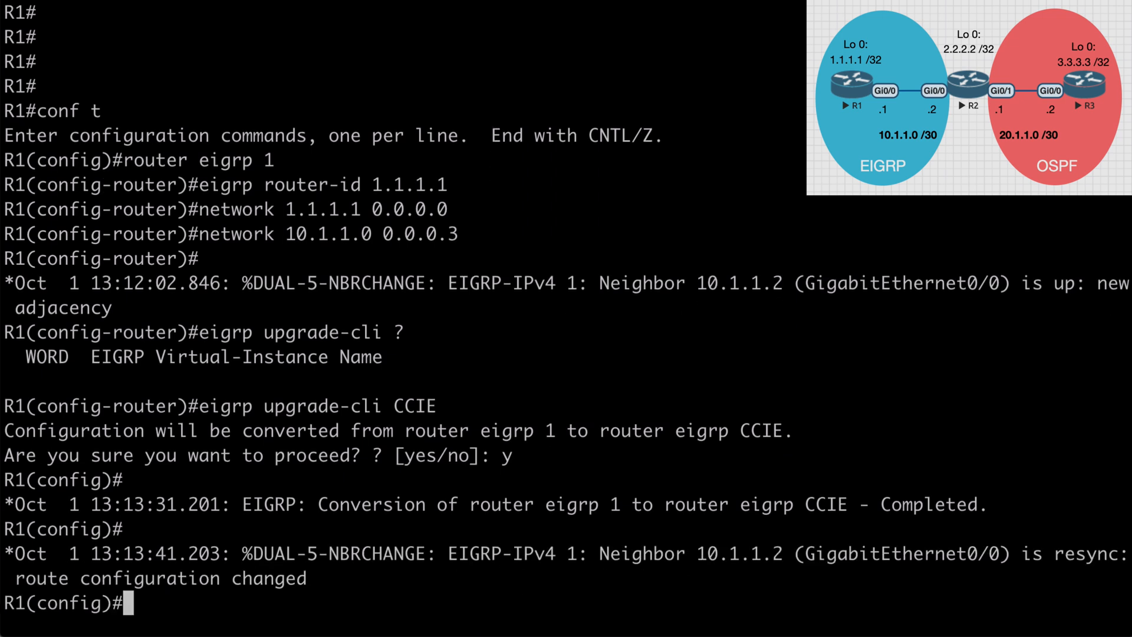
type("end")
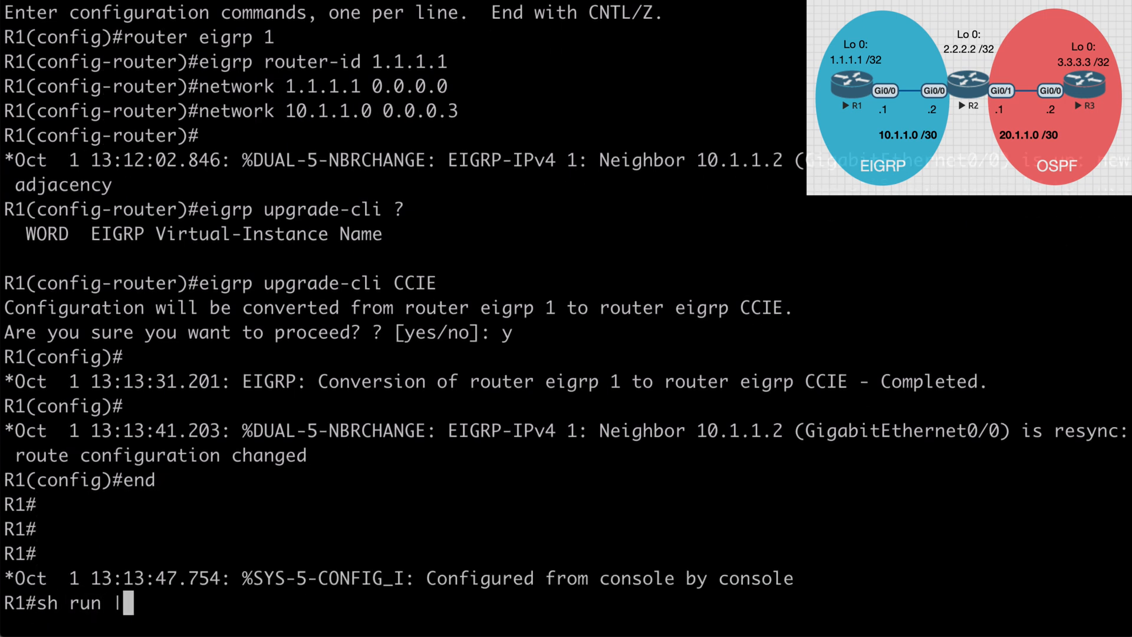
Display R1's running EIGRP config showing instance CCIE with the AS 1 address family
type("s router ei")
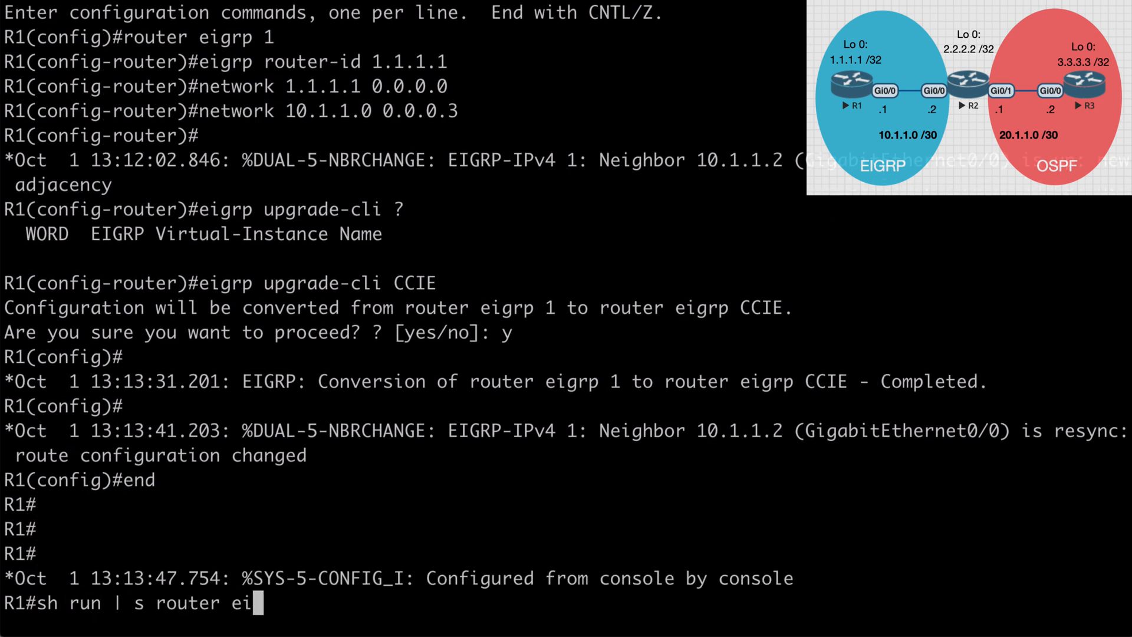
key("Enter")
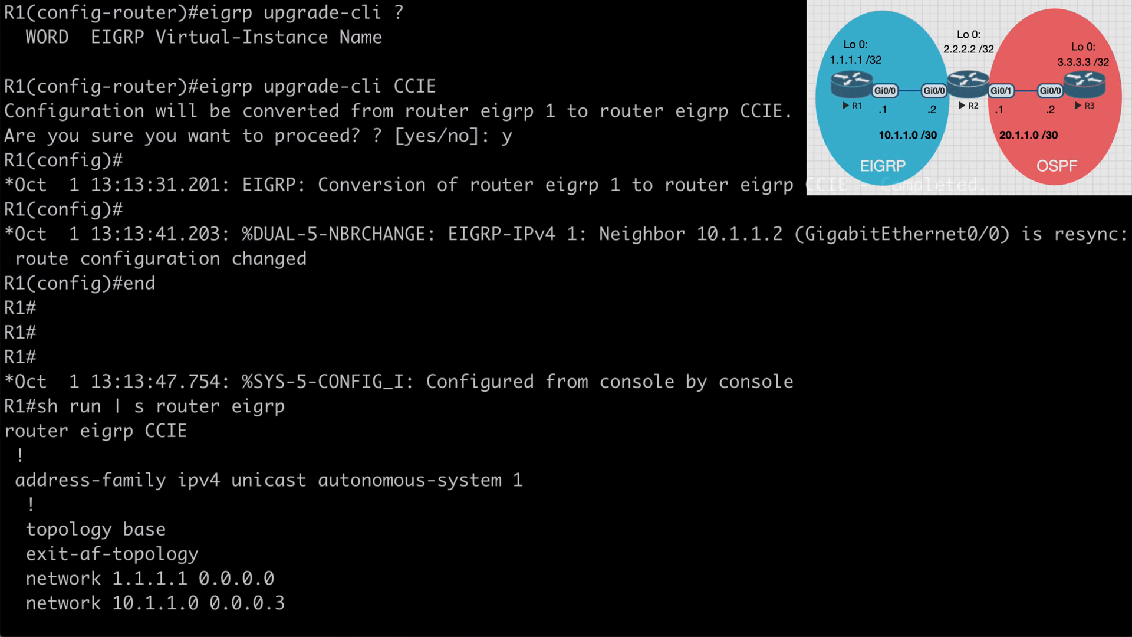
scroll("down", 3)
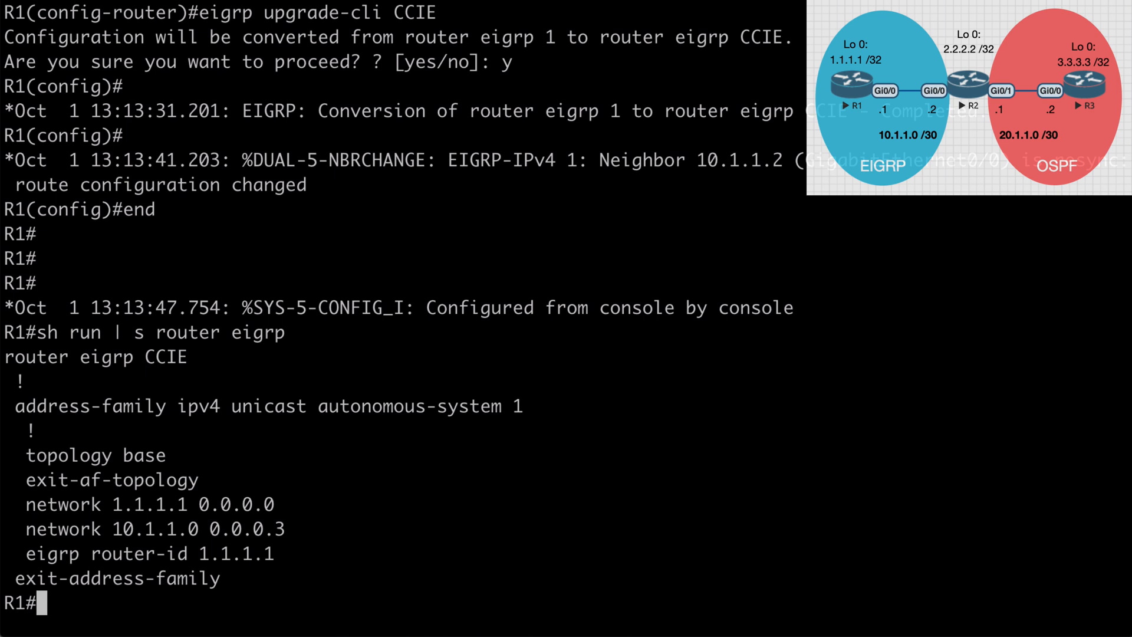
type("sh")
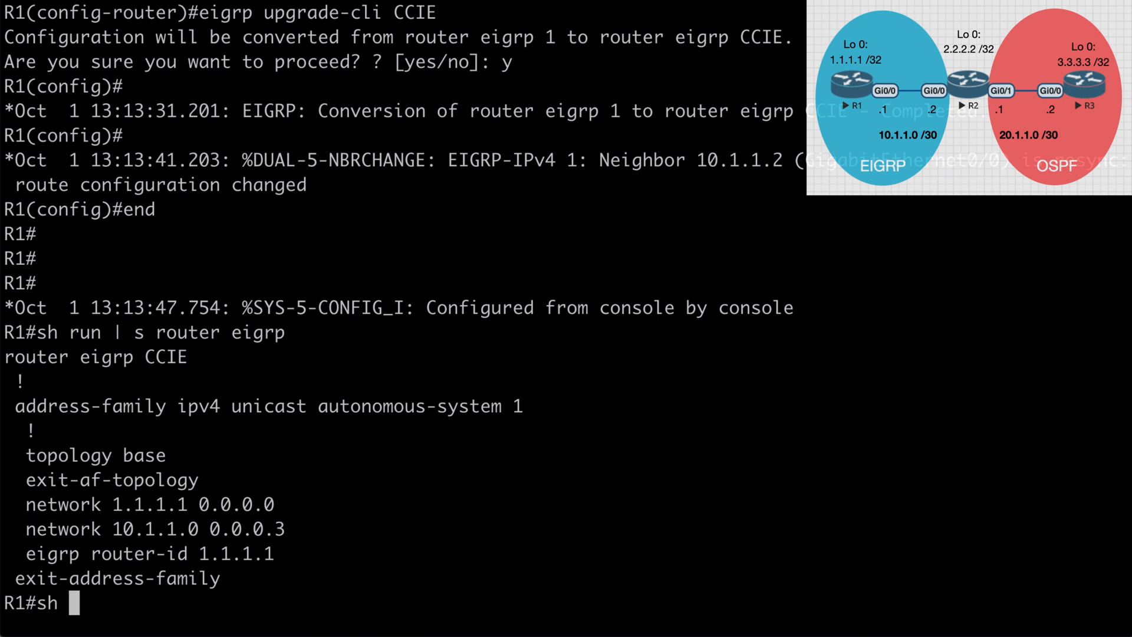
On R2, check the routing table and enter EIGRP LAB's IPv4 AS 1 topology base
type("sh ip route")
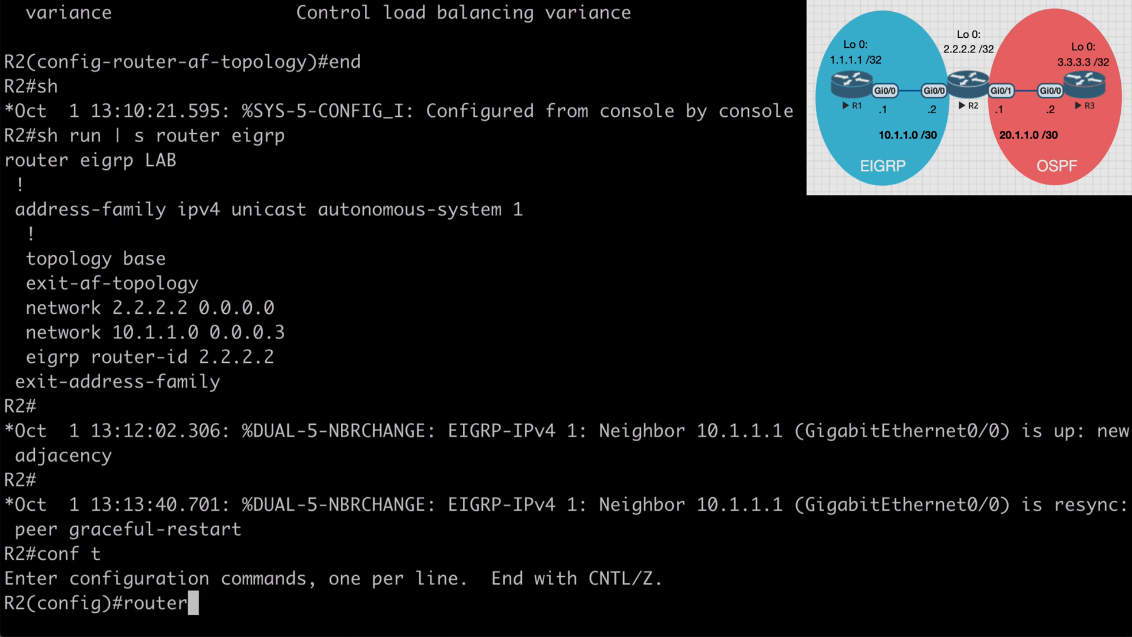
type("eigrp LAB")
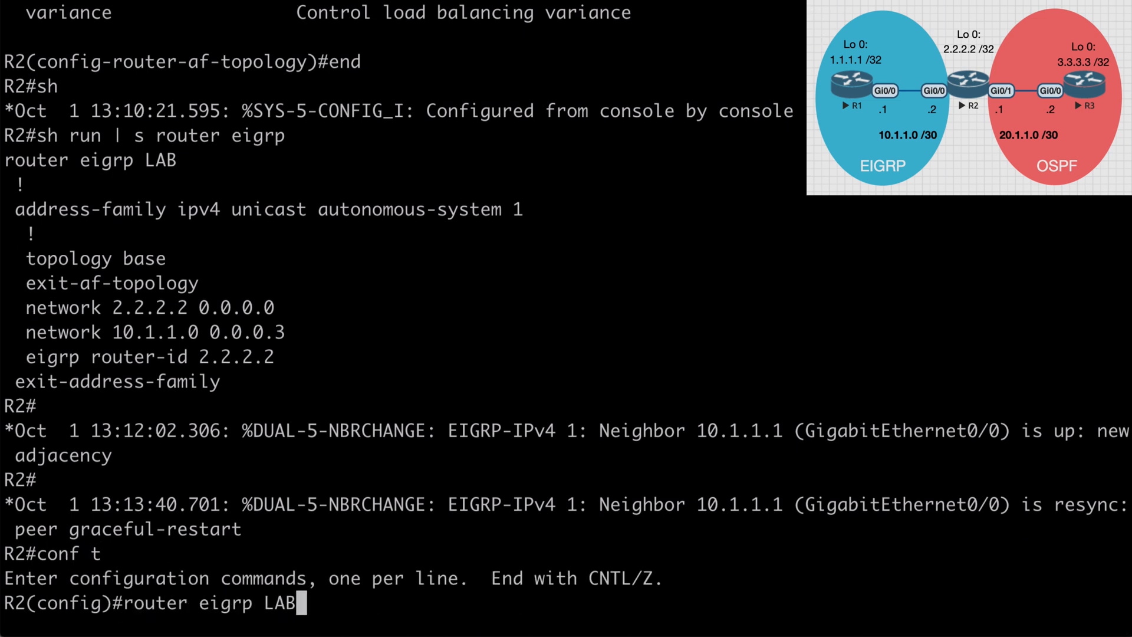
type("address-family")
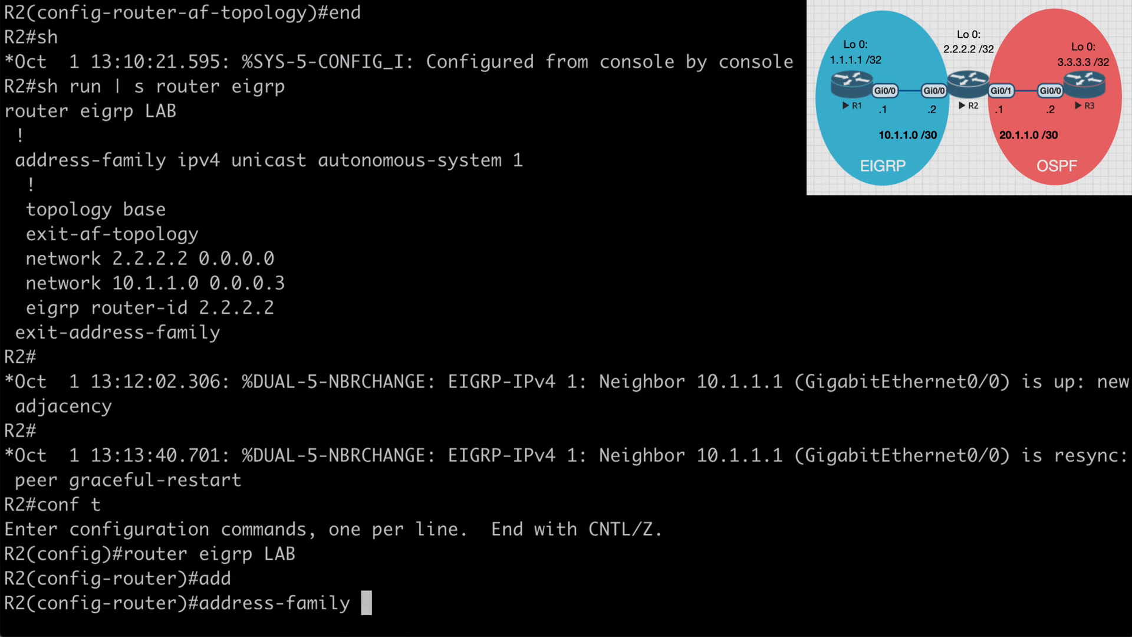
type("ipv4 autonomous-system 1")
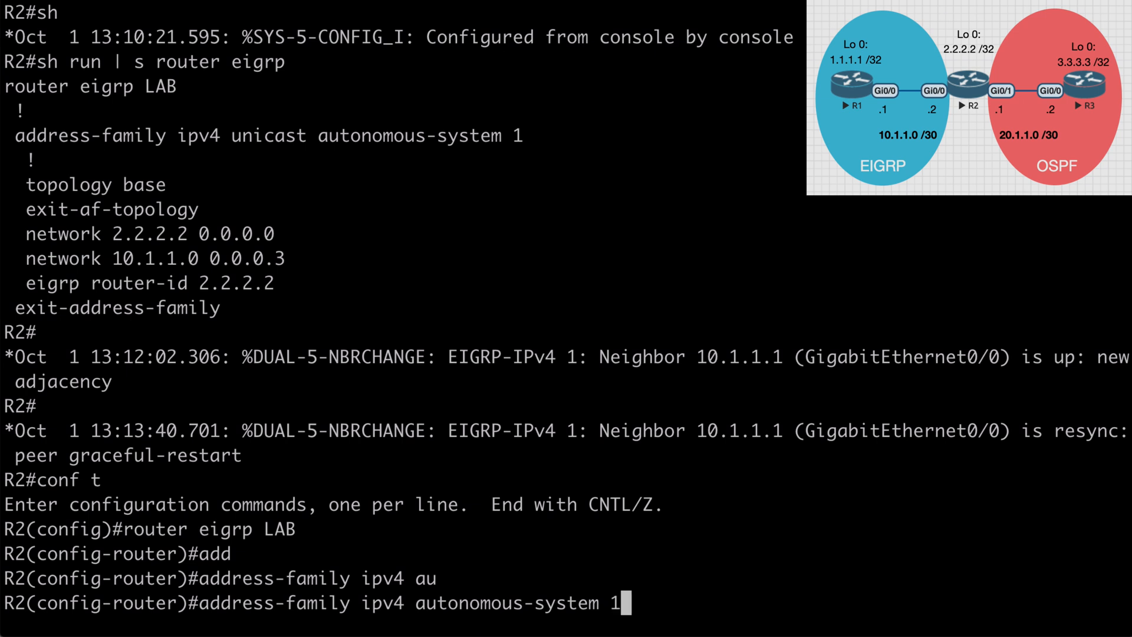
key("Enter")
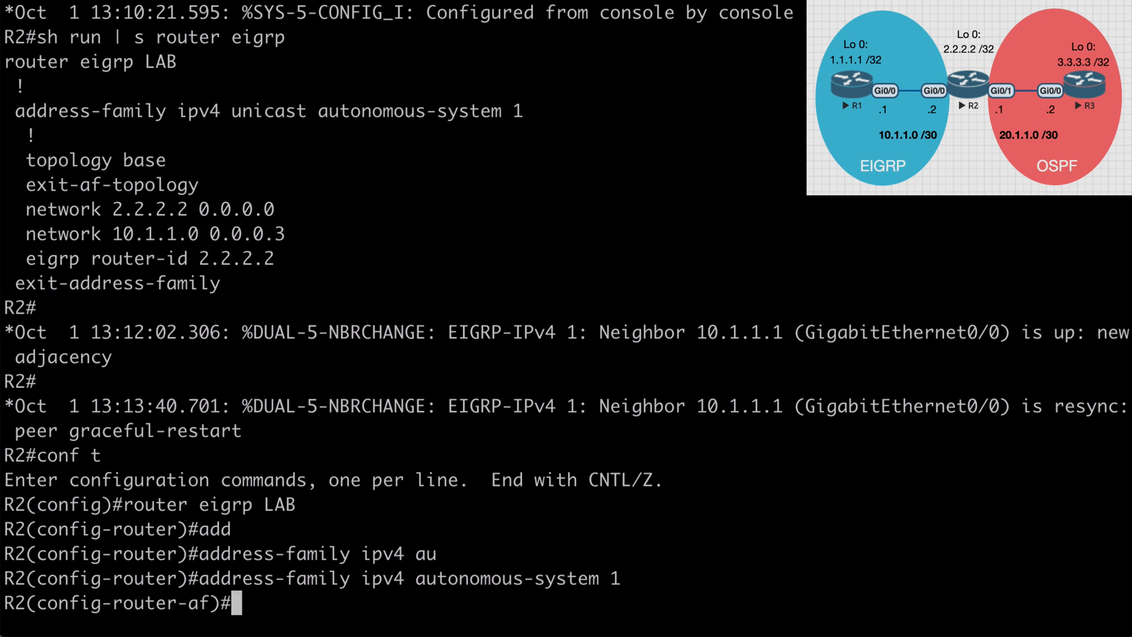
type("topology base")
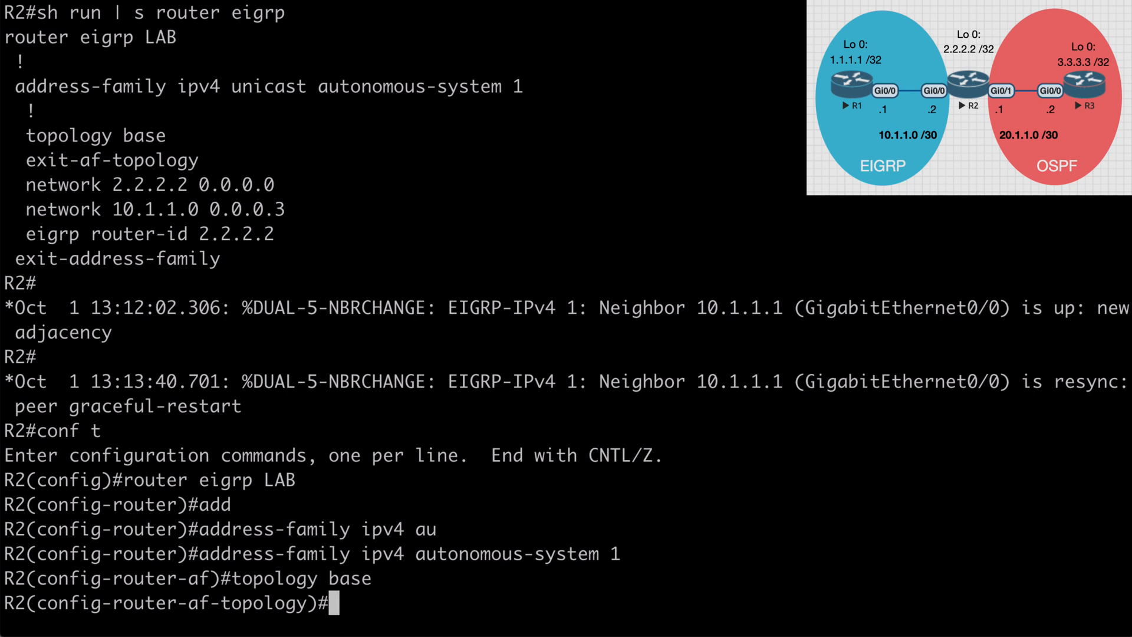
type("redistribute ospf 1")
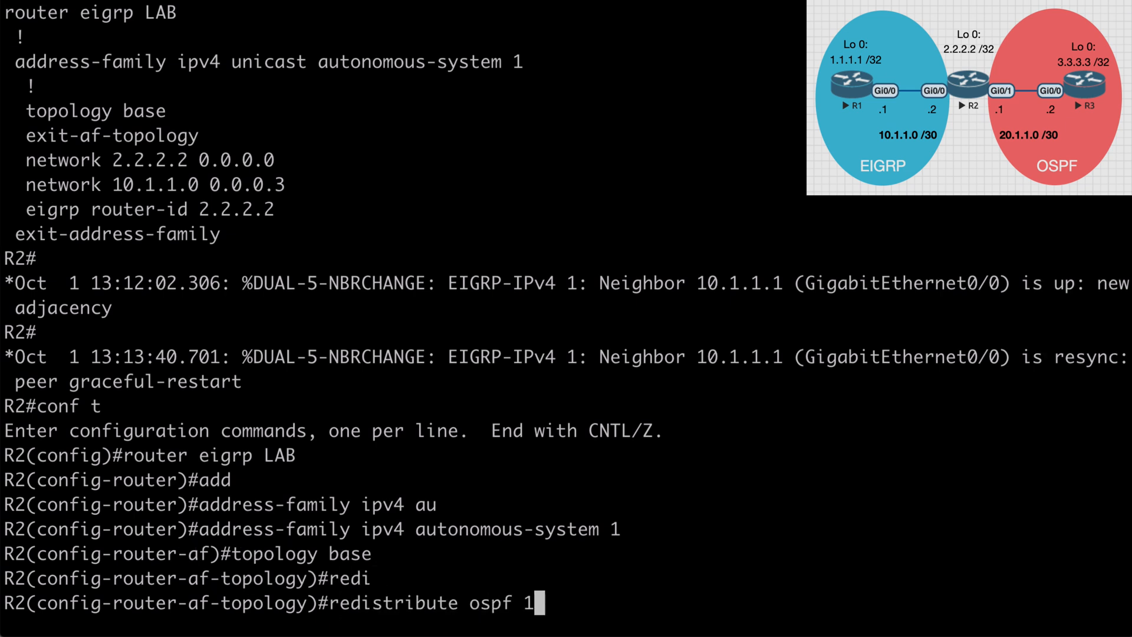
type("metric")
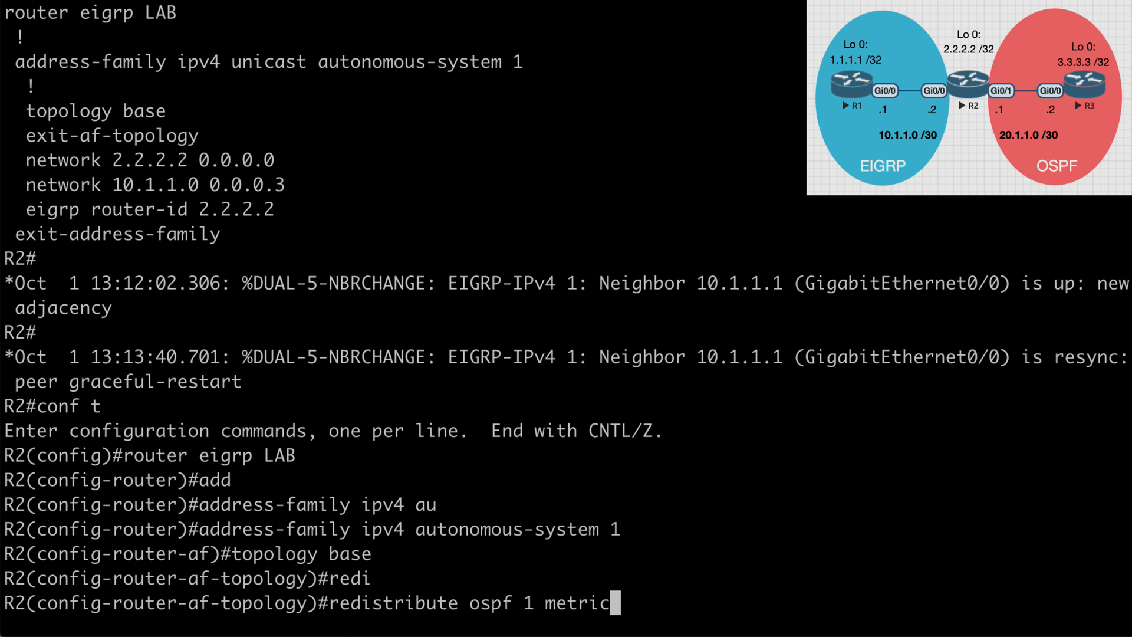
type("?")
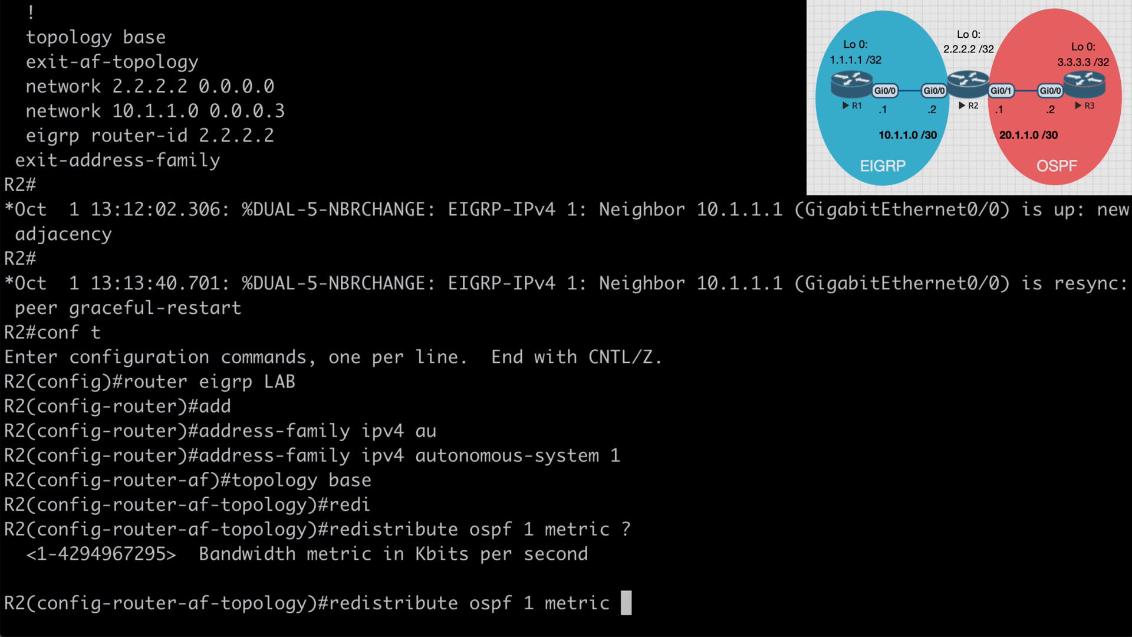
type("10")
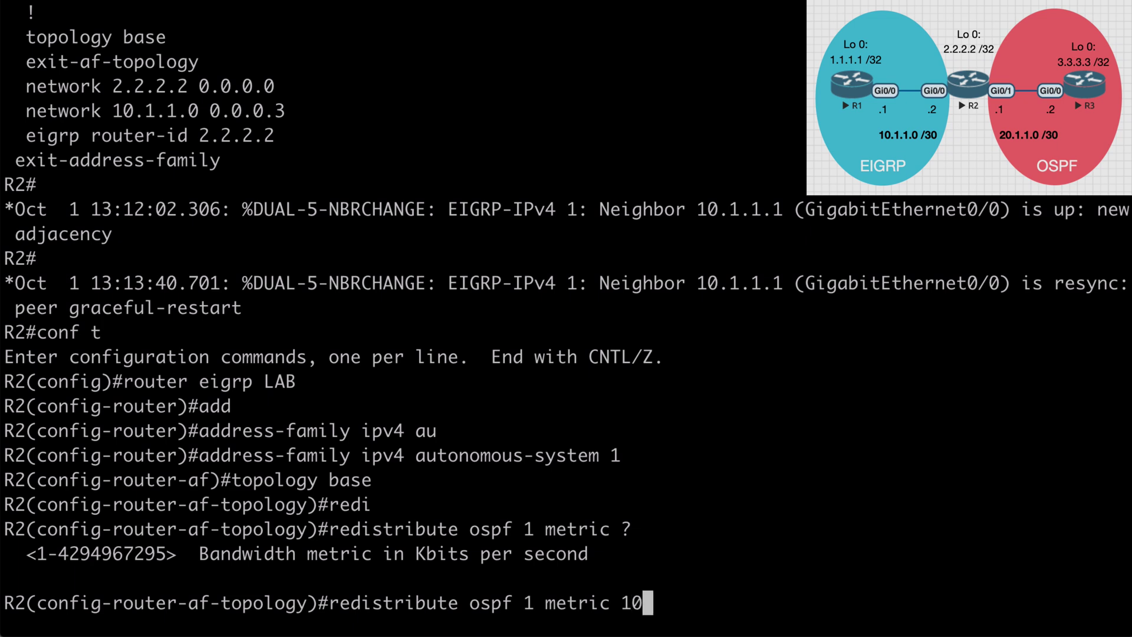
type("00000")
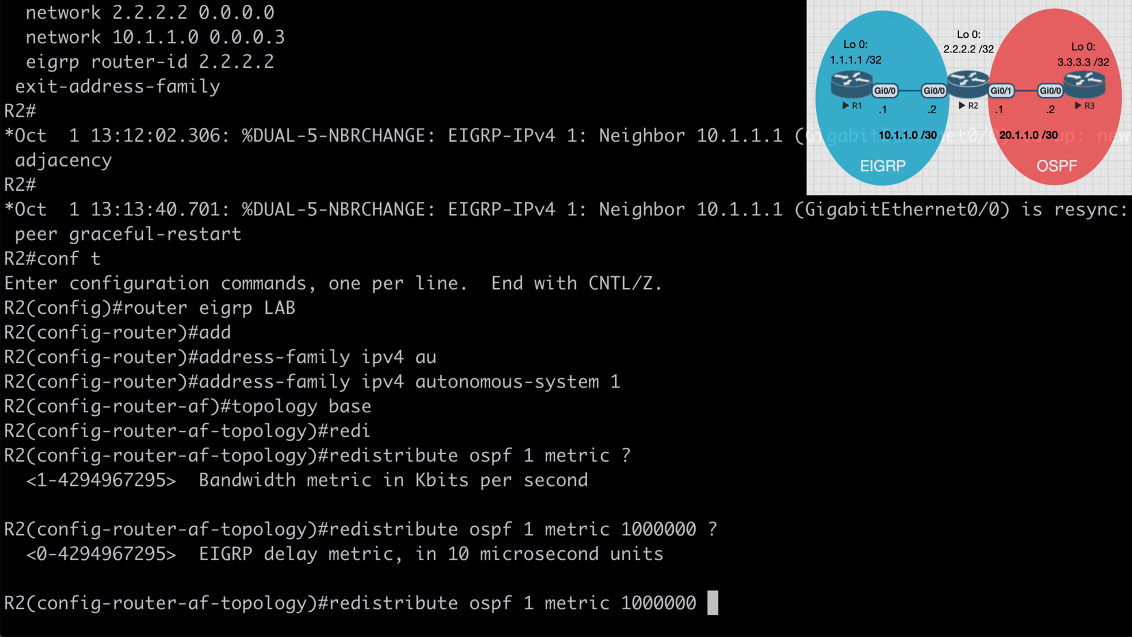
type("1")
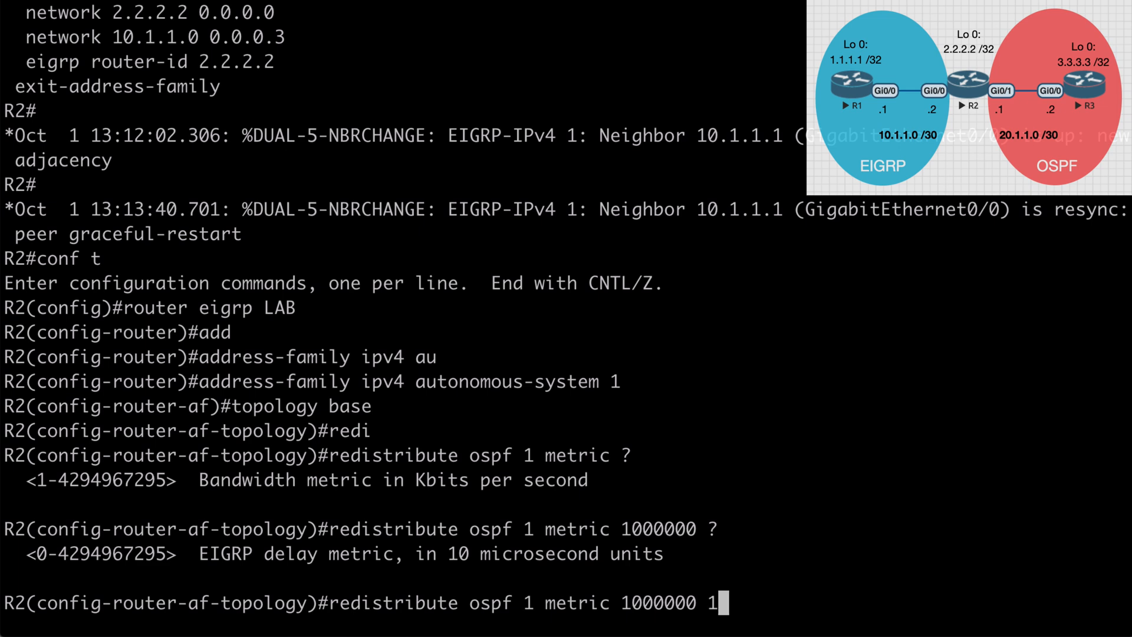
type("?")
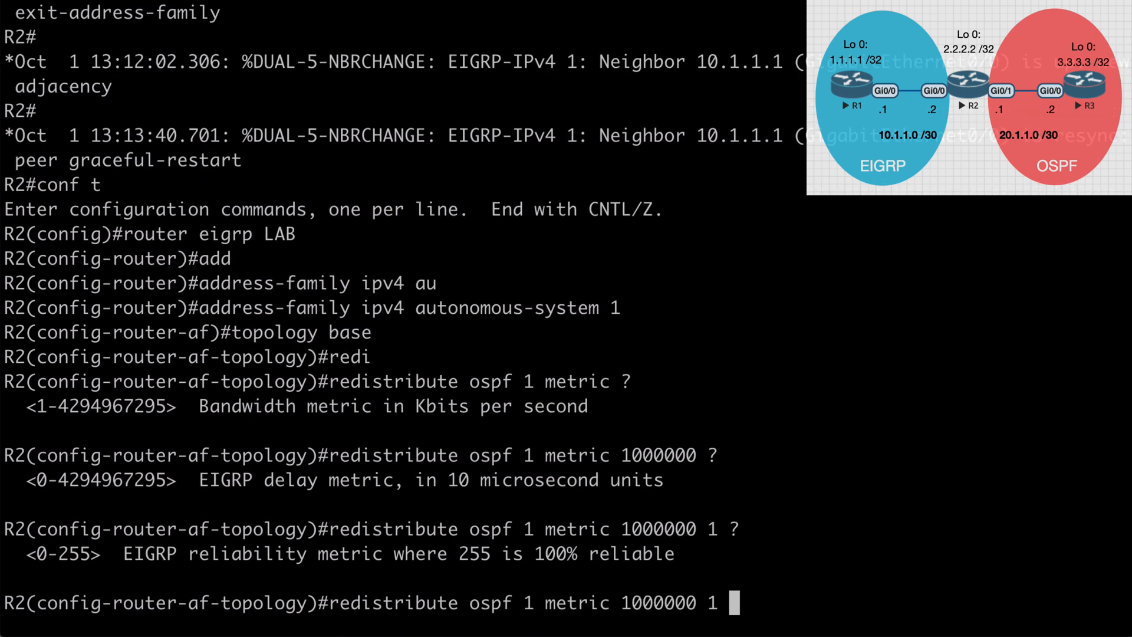
type("255")
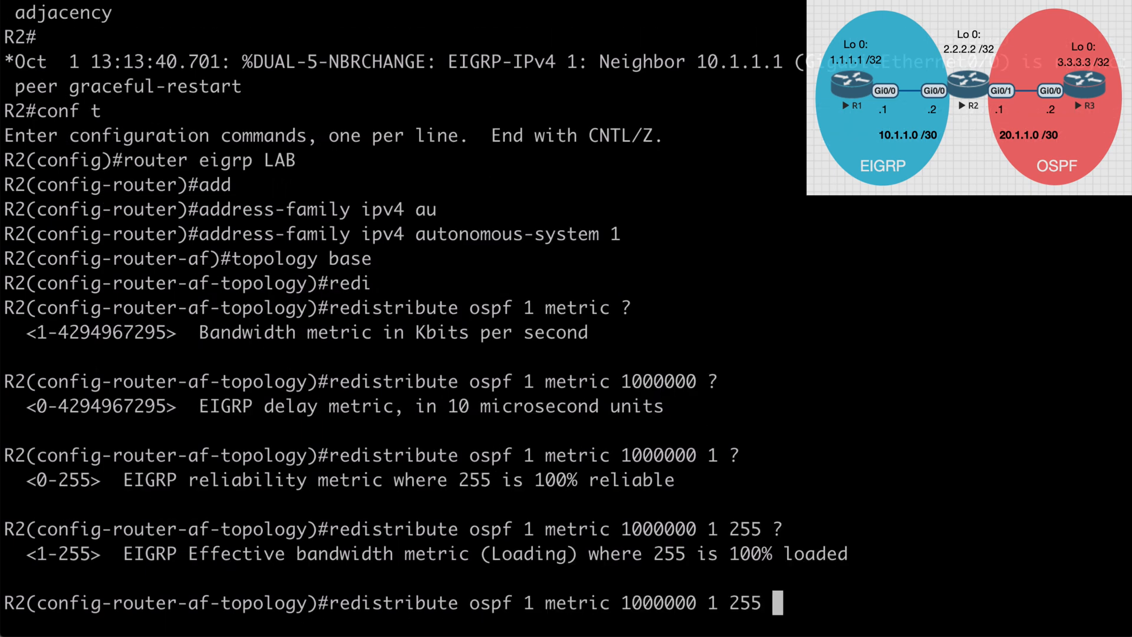
type("1")
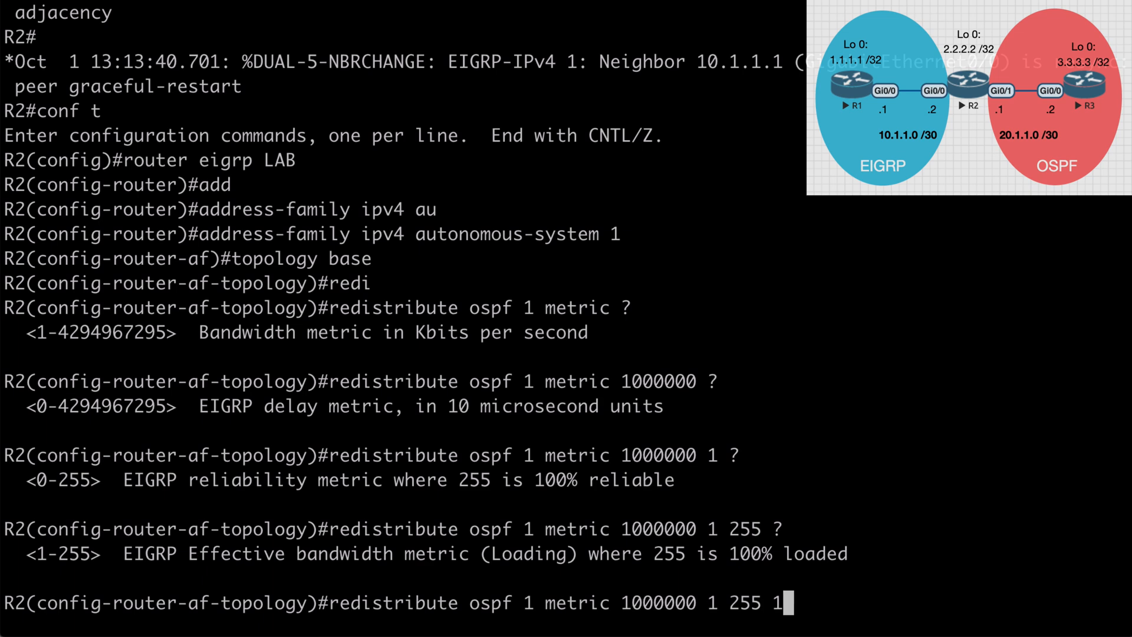
type("?")
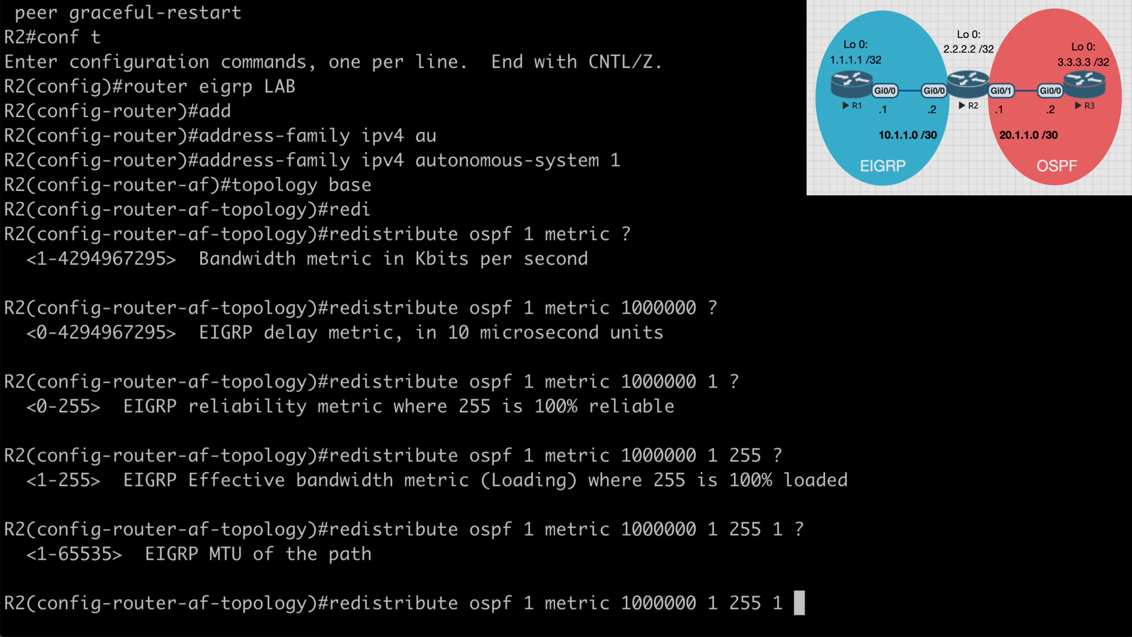
type("1500")
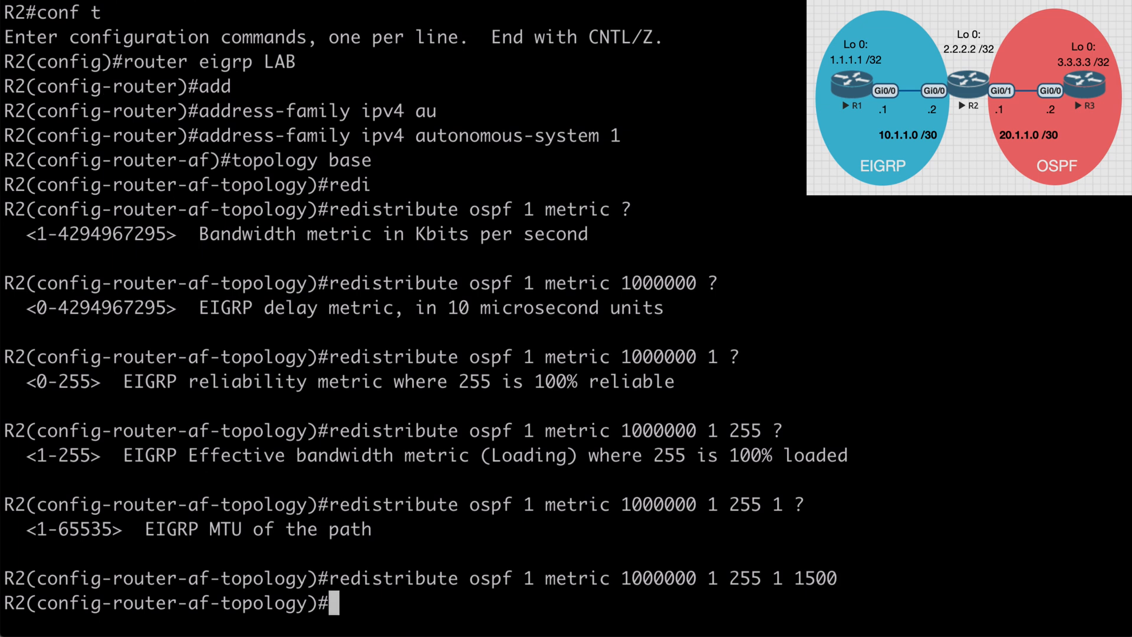
Display R1's routing table with 'sh ip route', showing 2.2.2.2/32 but no 3.3.3.3
type("sh ip route")
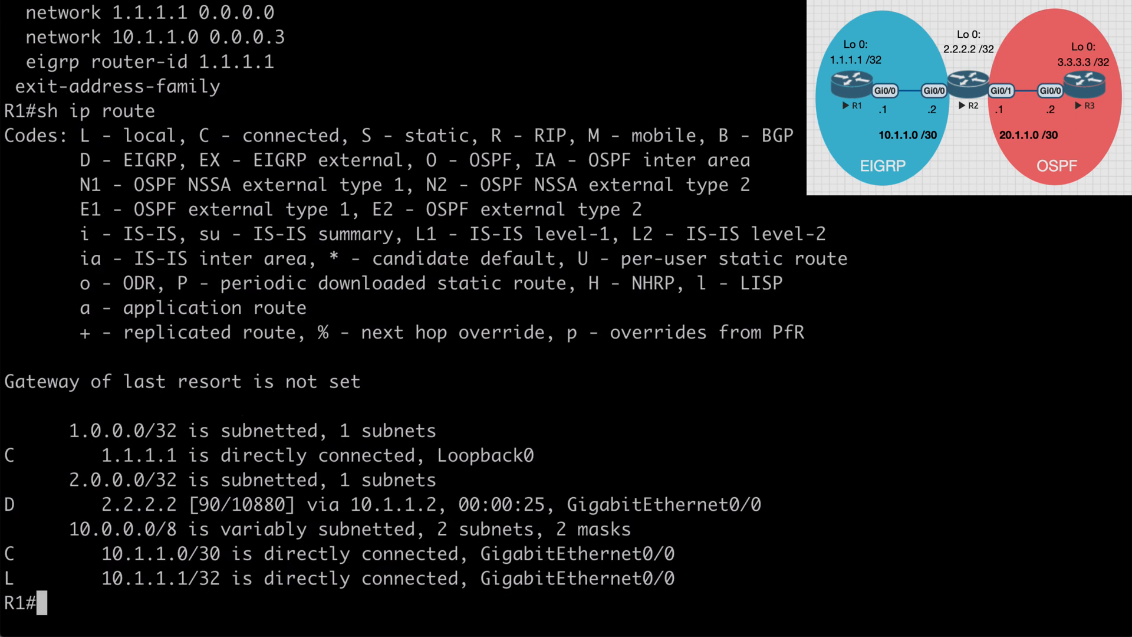
type("sh ip route")
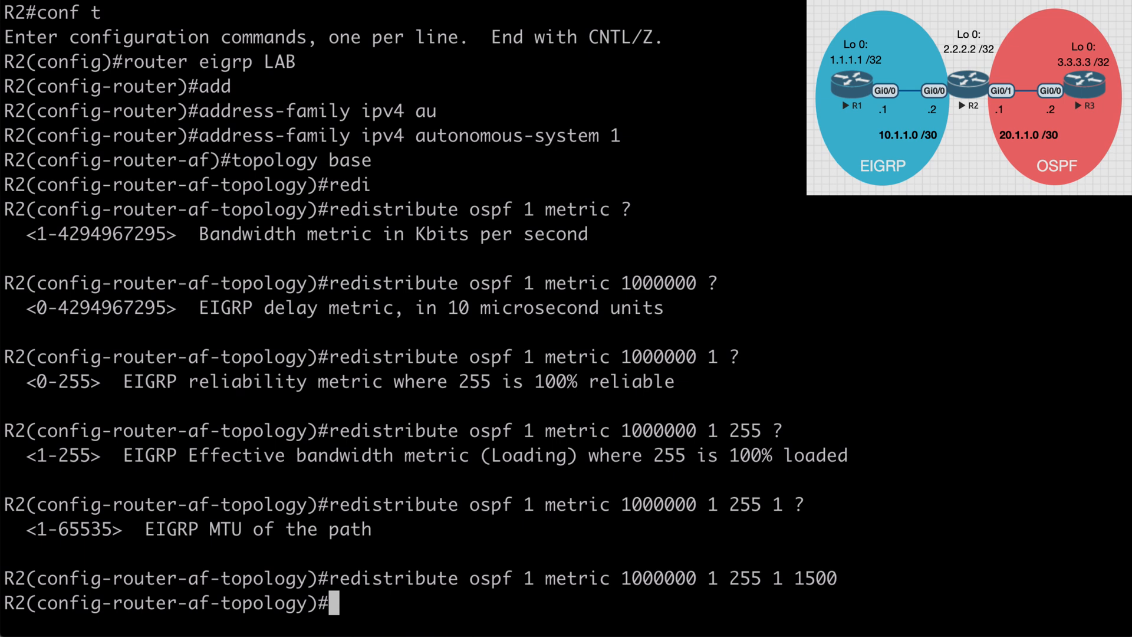
Redistribute OSPF 1 into R2's named EIGRP with seed metric 1 1 1 1 1500
type("redistribute ospf 1 metric 1000000 1 2")
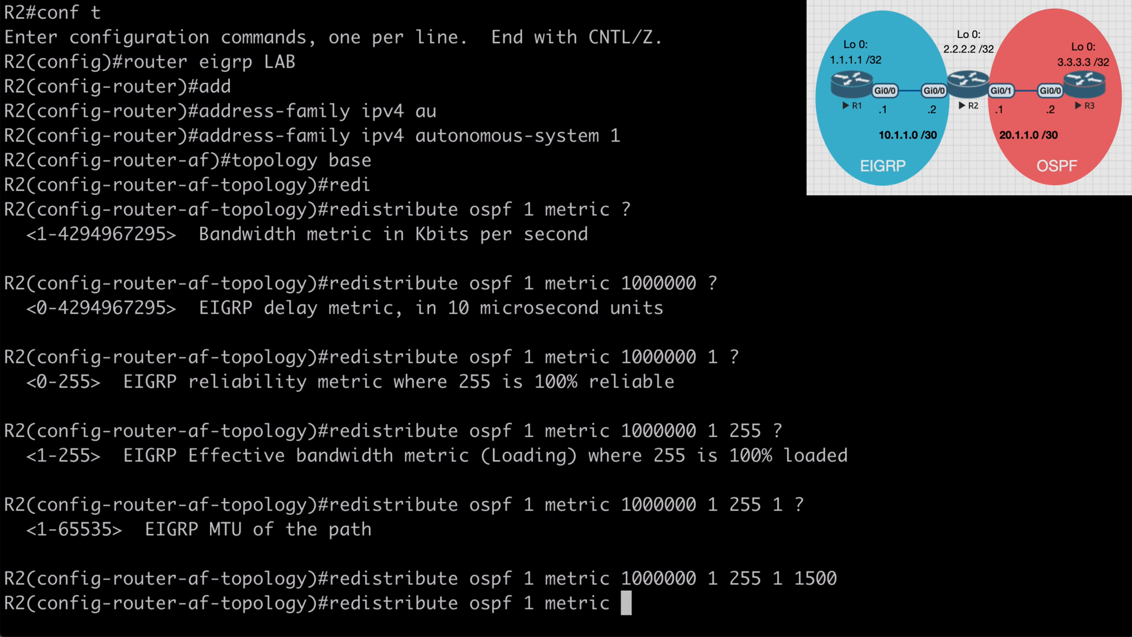
type("1 1 1 1 1")
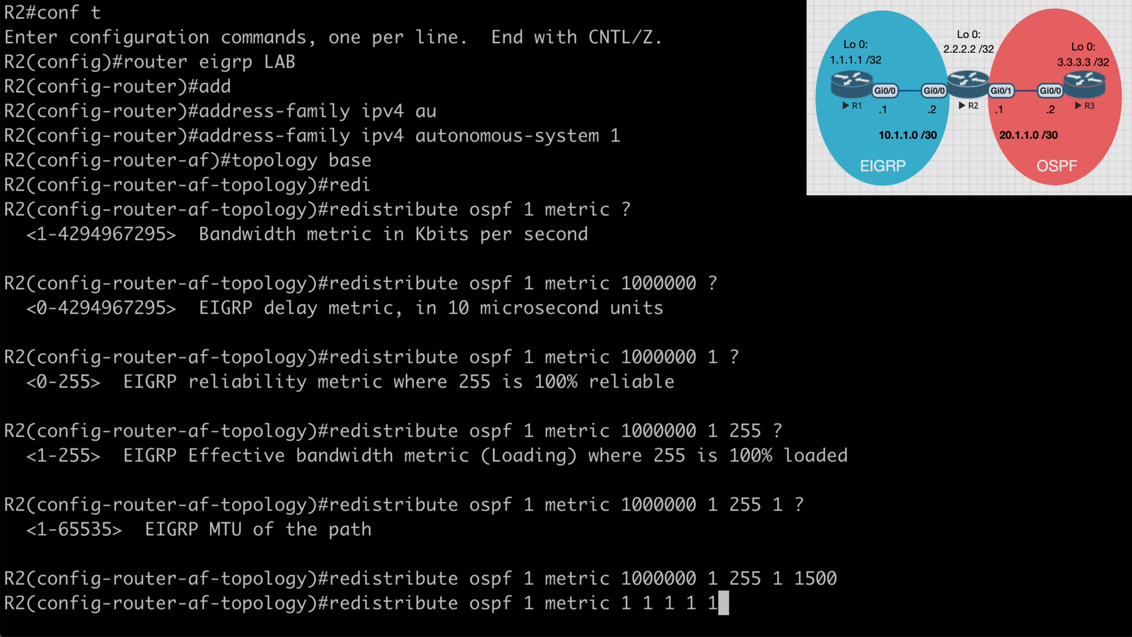
type("500")
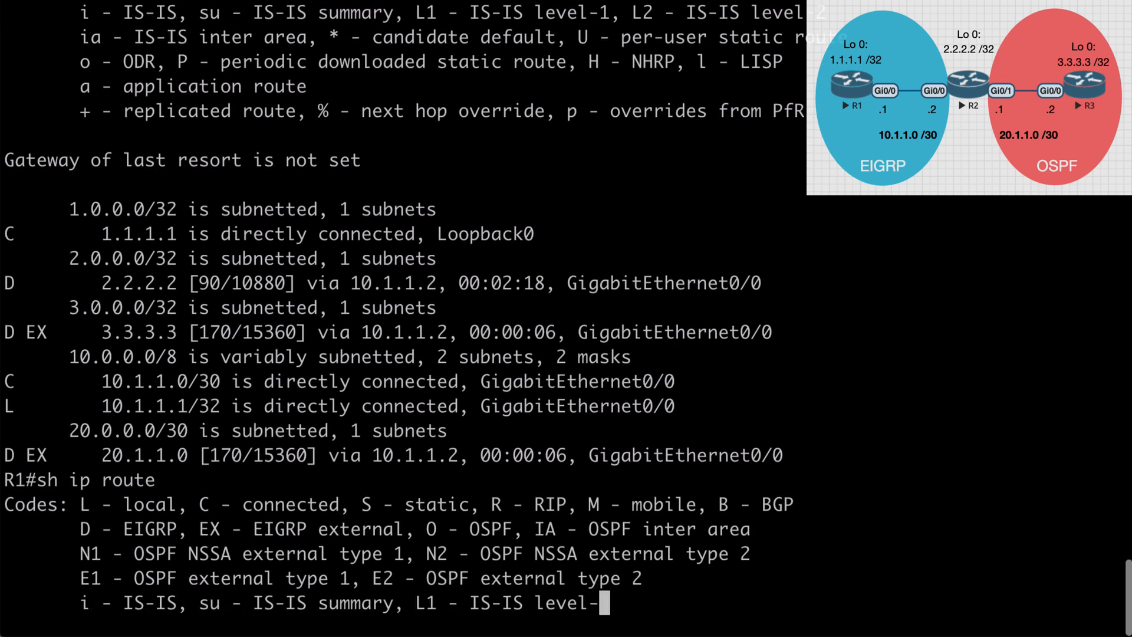
Run 'sh ip route' and 'sh ip route 3.3.3.3' on R1 to confirm 3.3.3.3 is missing
key("Enter")
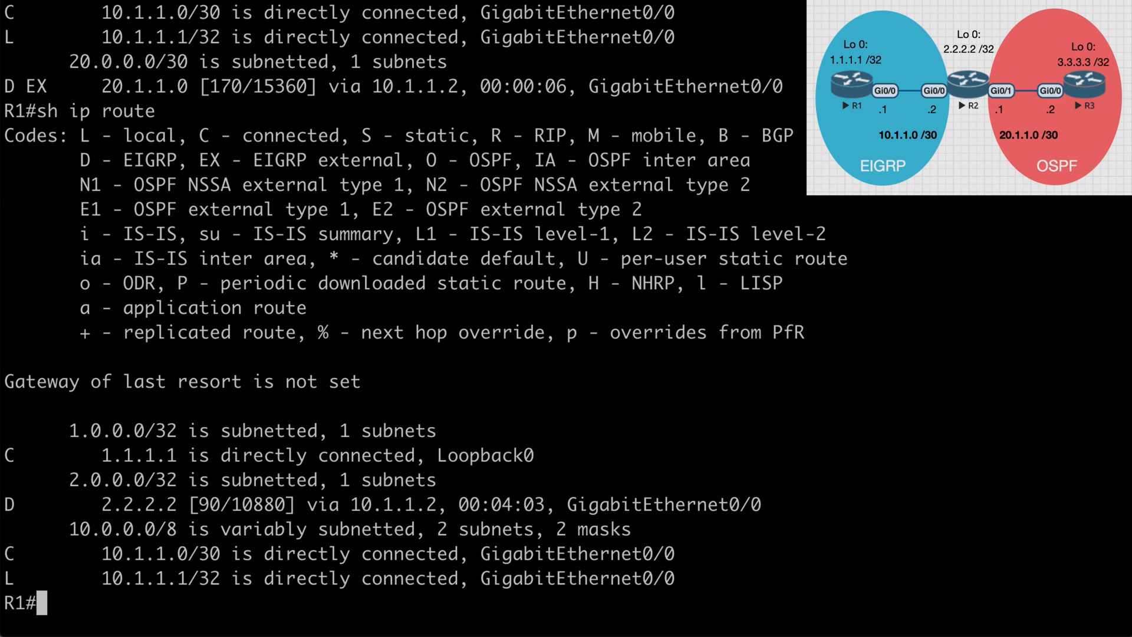
type("sh ip route 3.")
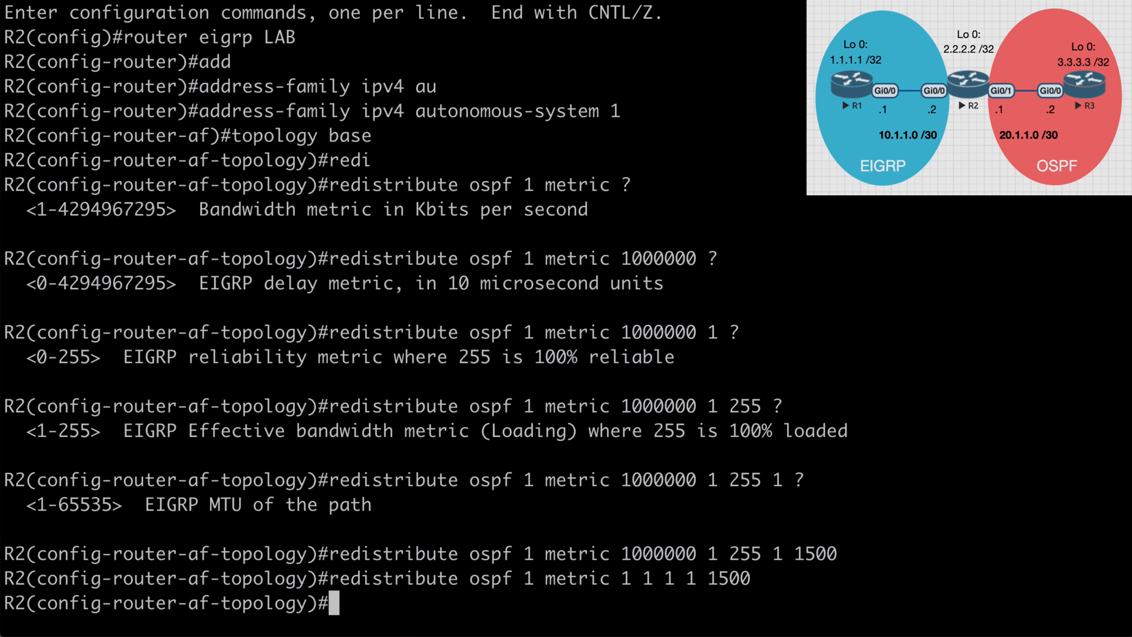
type("exit")
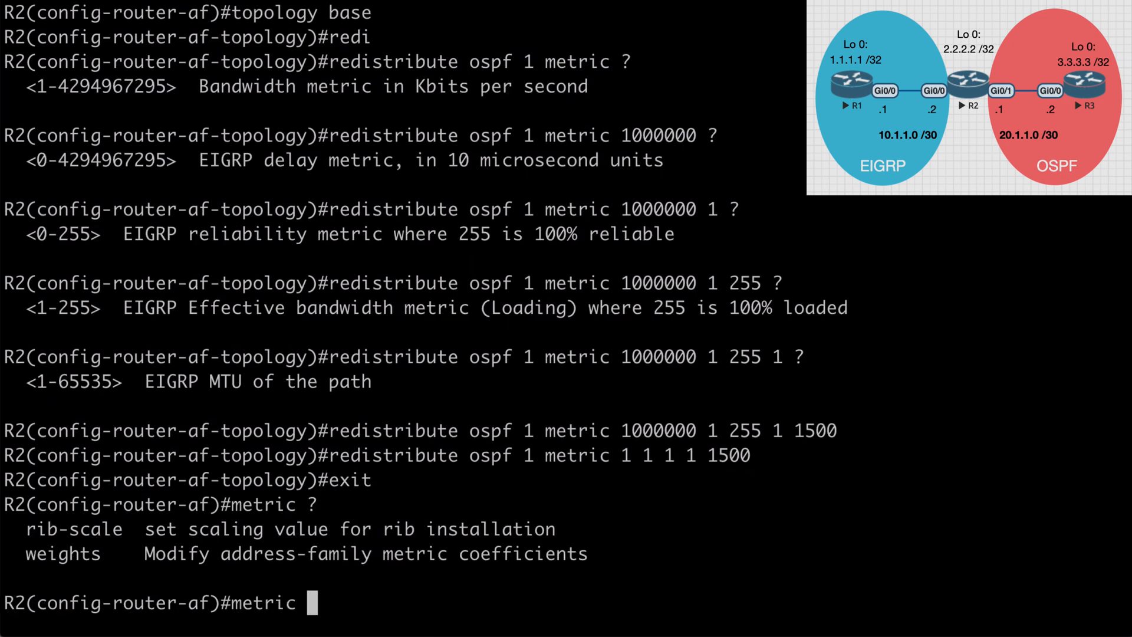
type("rib-scale")
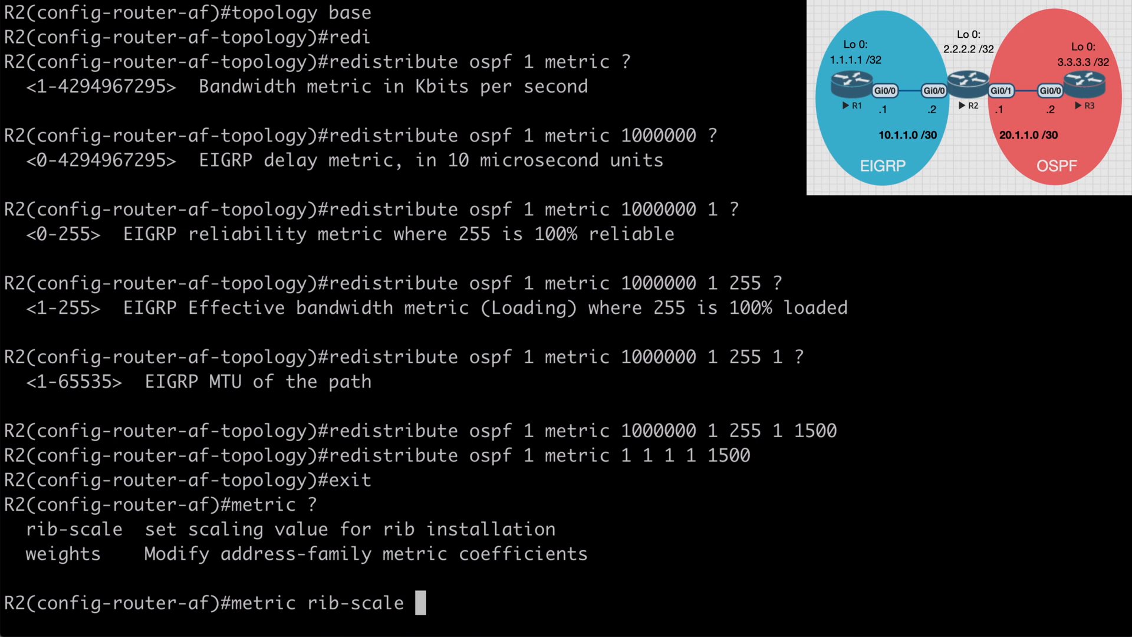
type("?")
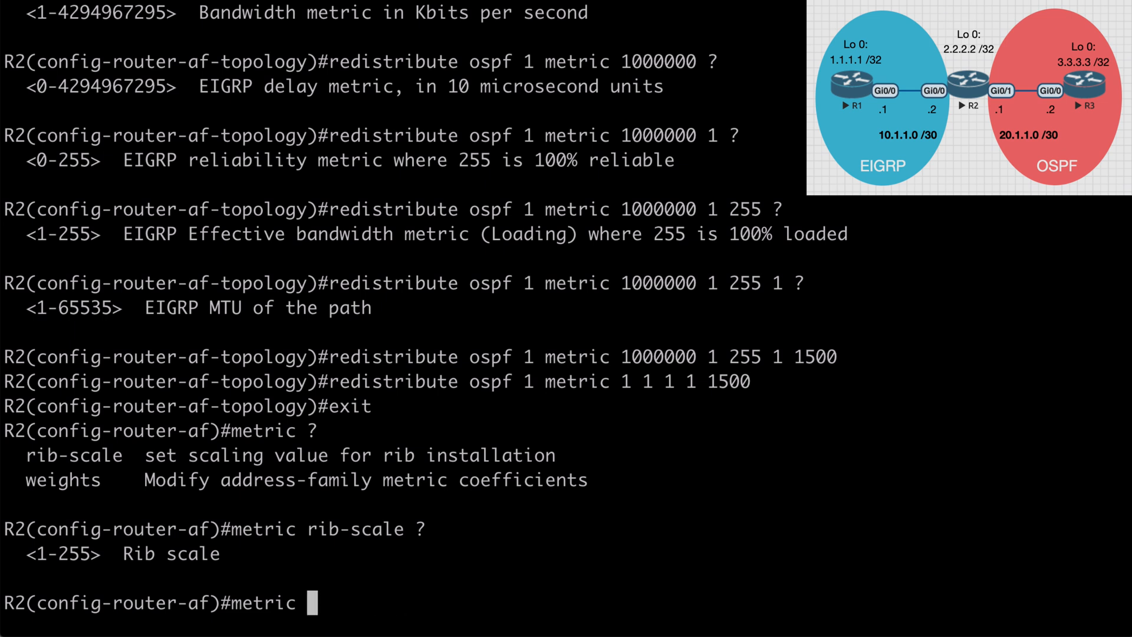
type("topology bas")
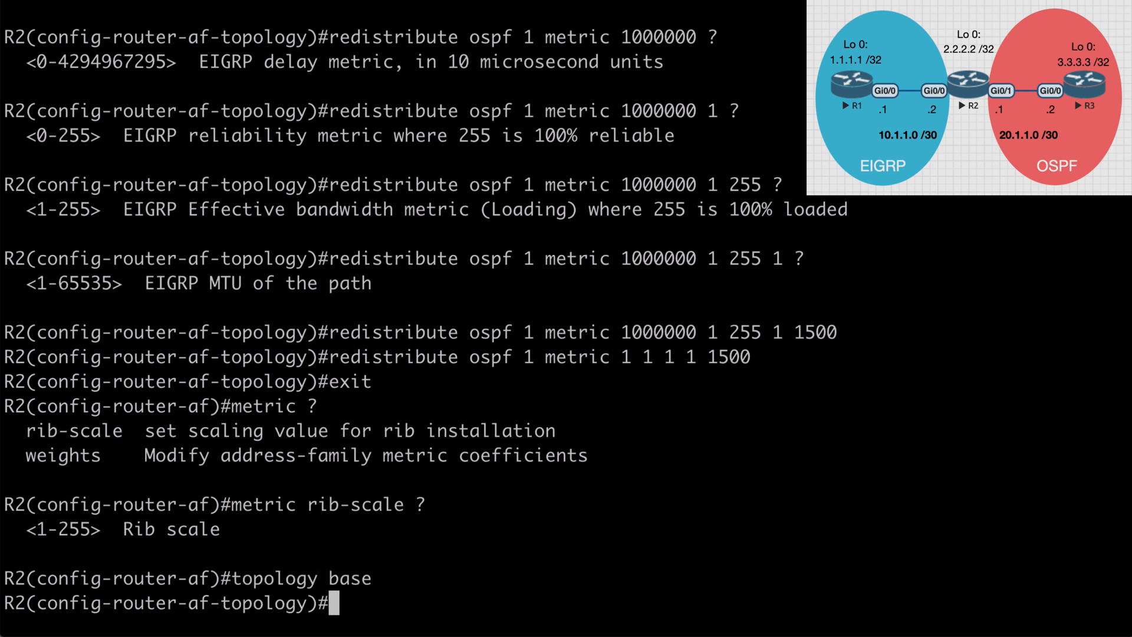
type("redistribute ospf 1 metric 1000000 1 255 1 1500")
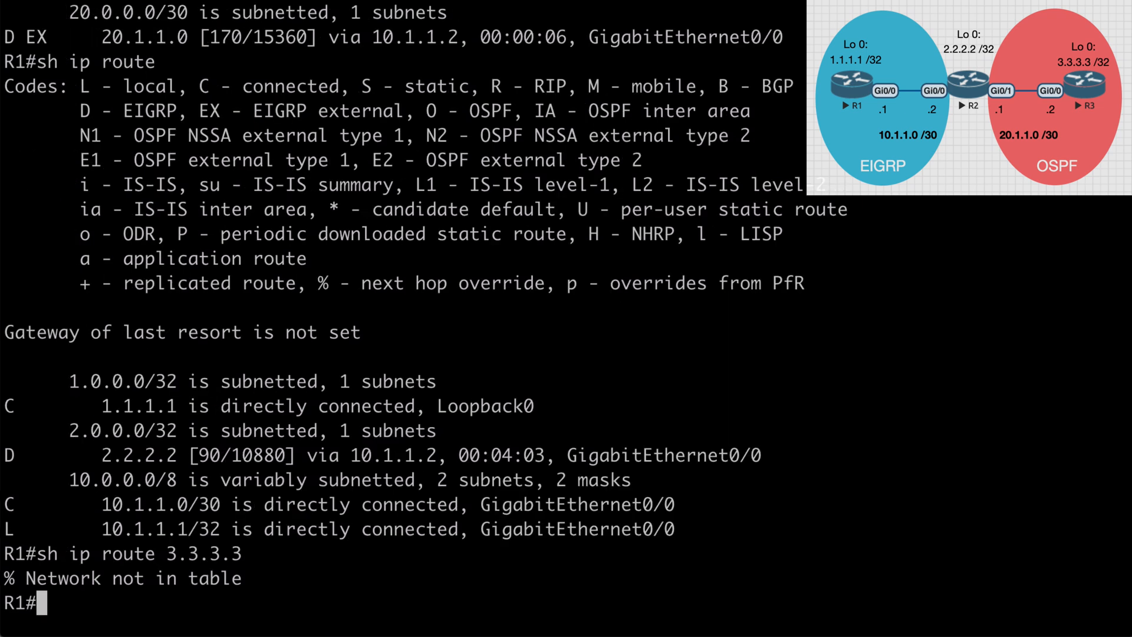
Look up 3.3.3.3 on R1, showing an EIGRP external route via 10.1.1.2, metric 15360
type("sh ip route 3.3.3.3")
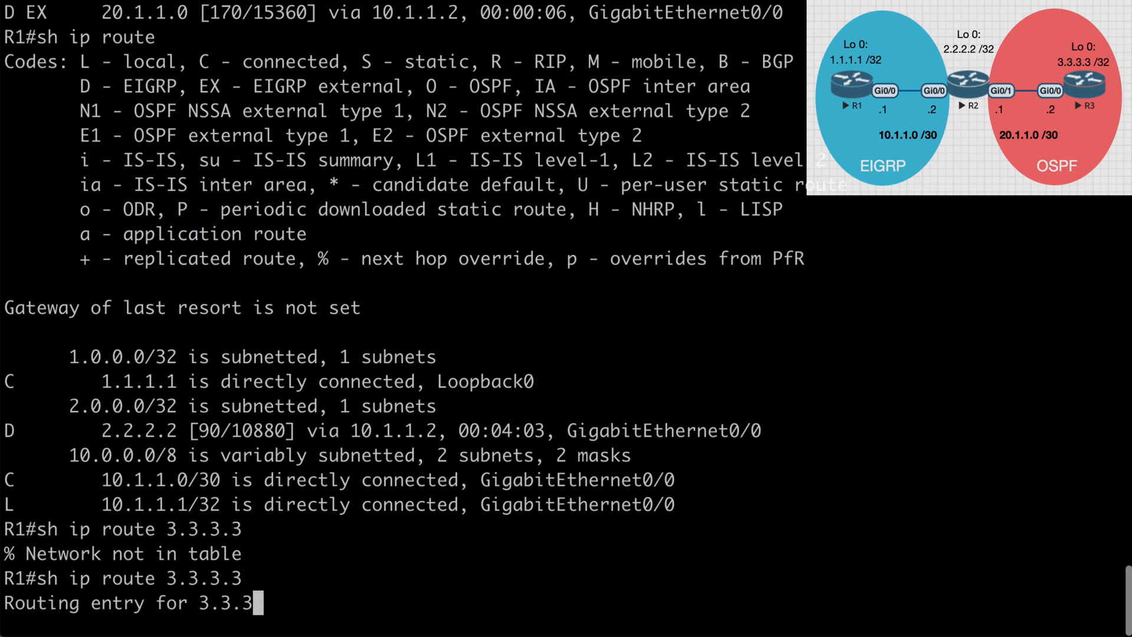
key("Enter")
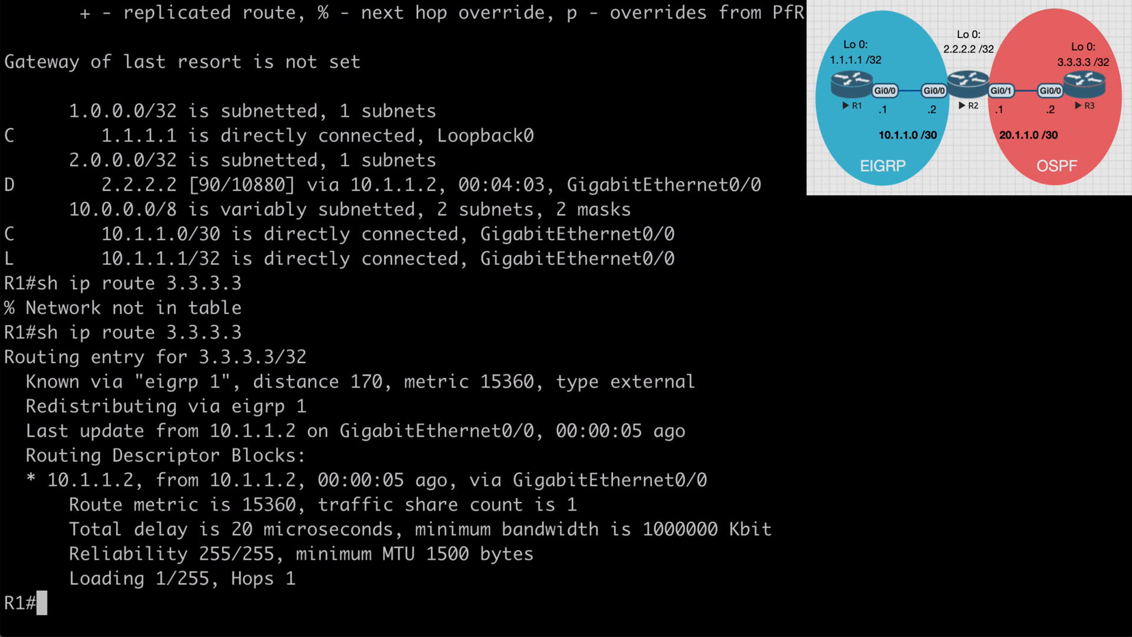